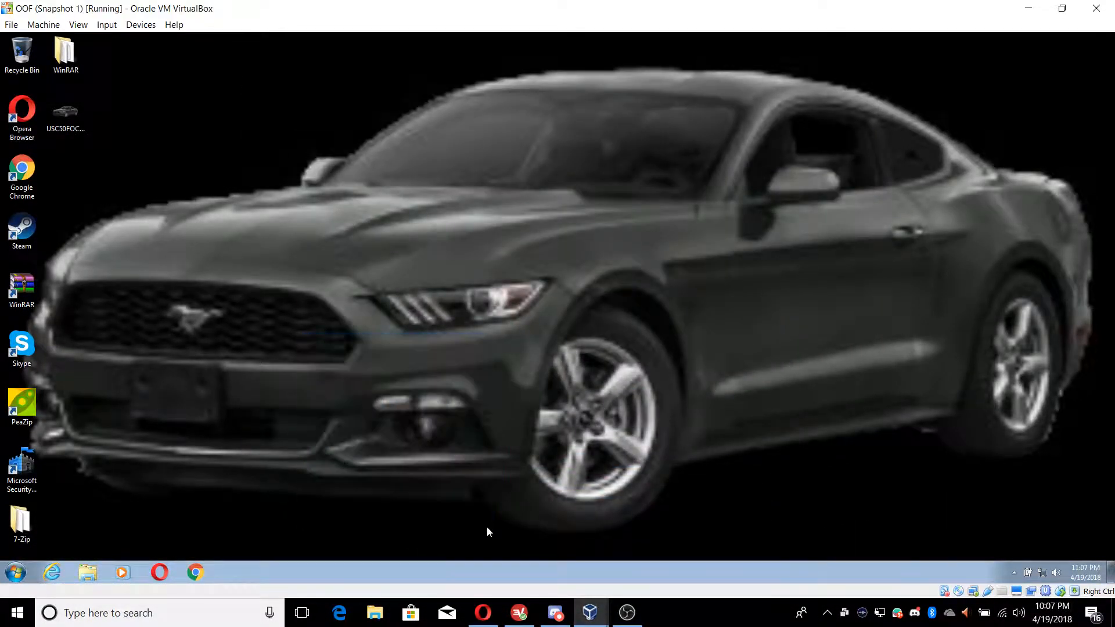
mouse_move(397, 514)
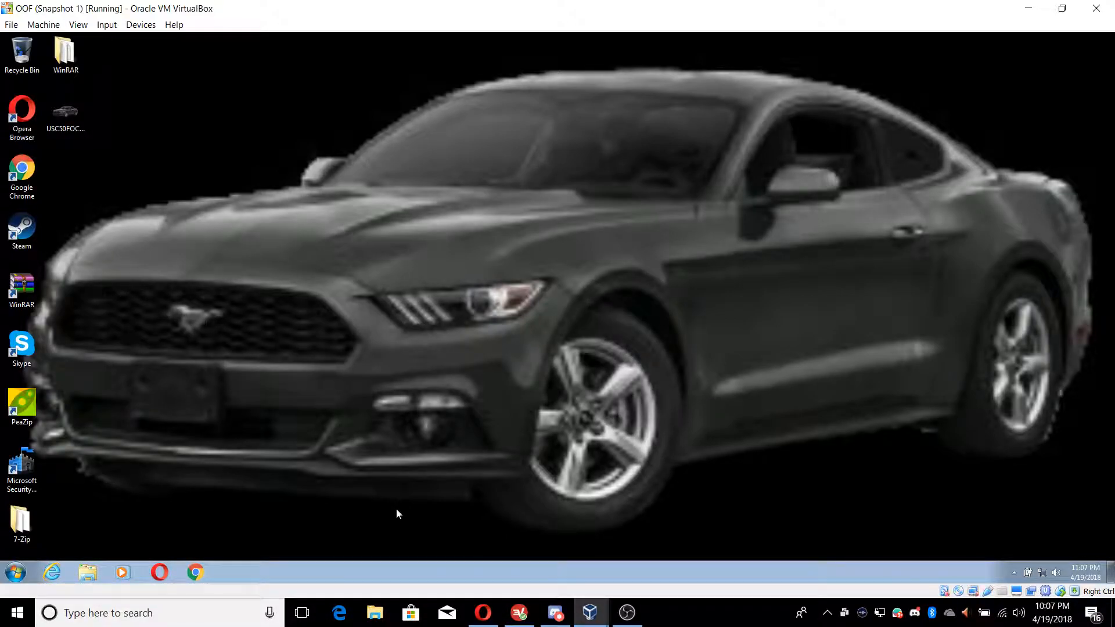
mouse_move(348, 401)
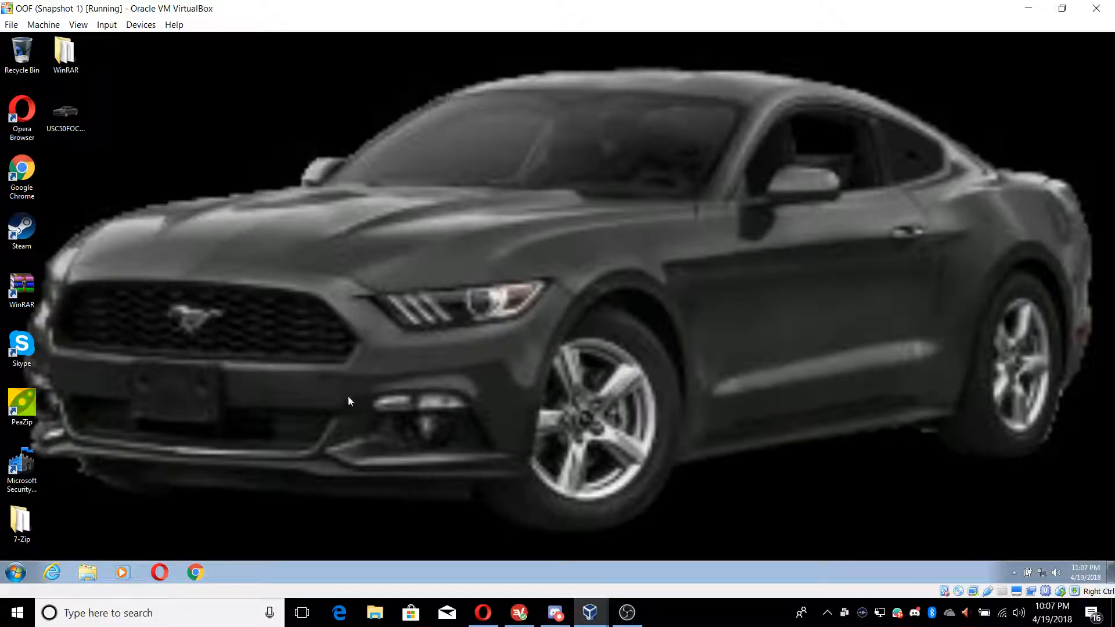
mouse_move(125, 464)
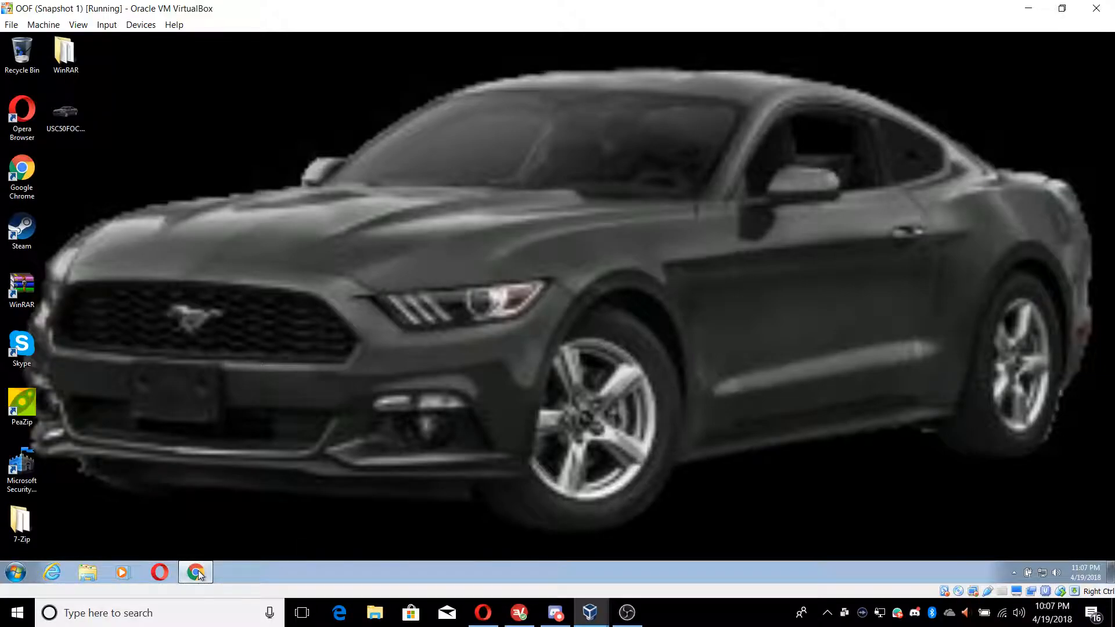
Search Google for 'ninite' in the VM's Chrome and open the Ninite home page.
left_click(196, 571)
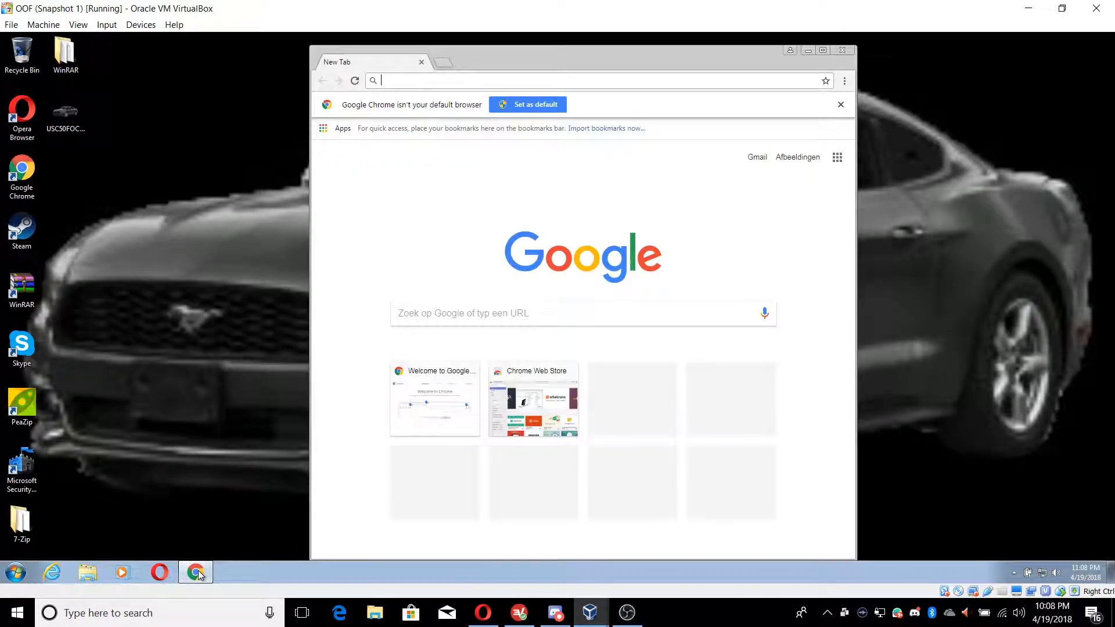
type("ninite")
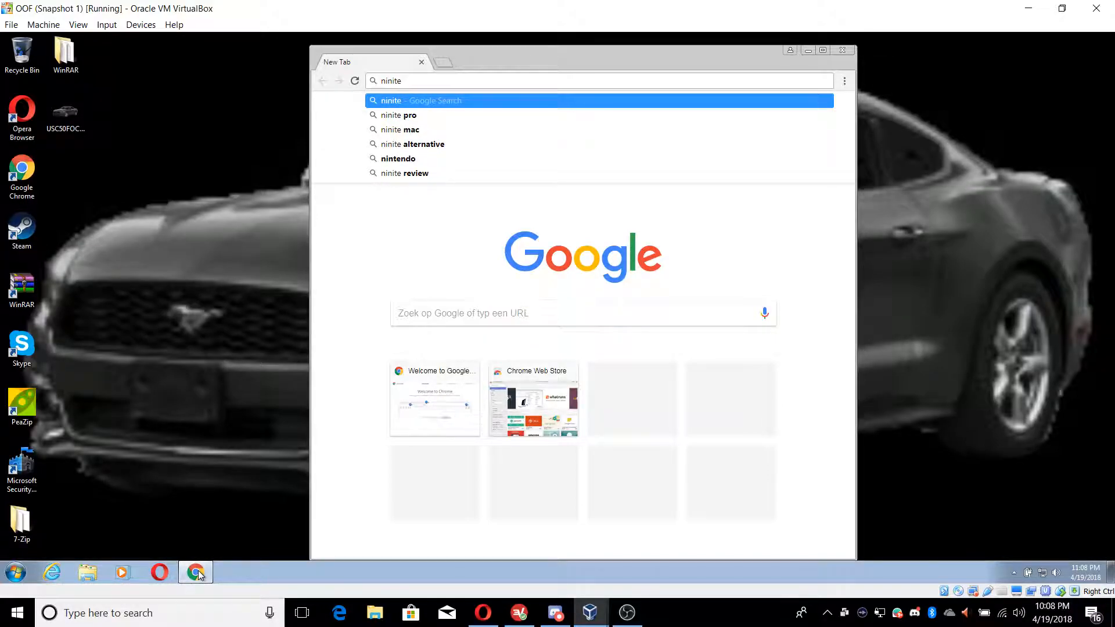
key("Return")
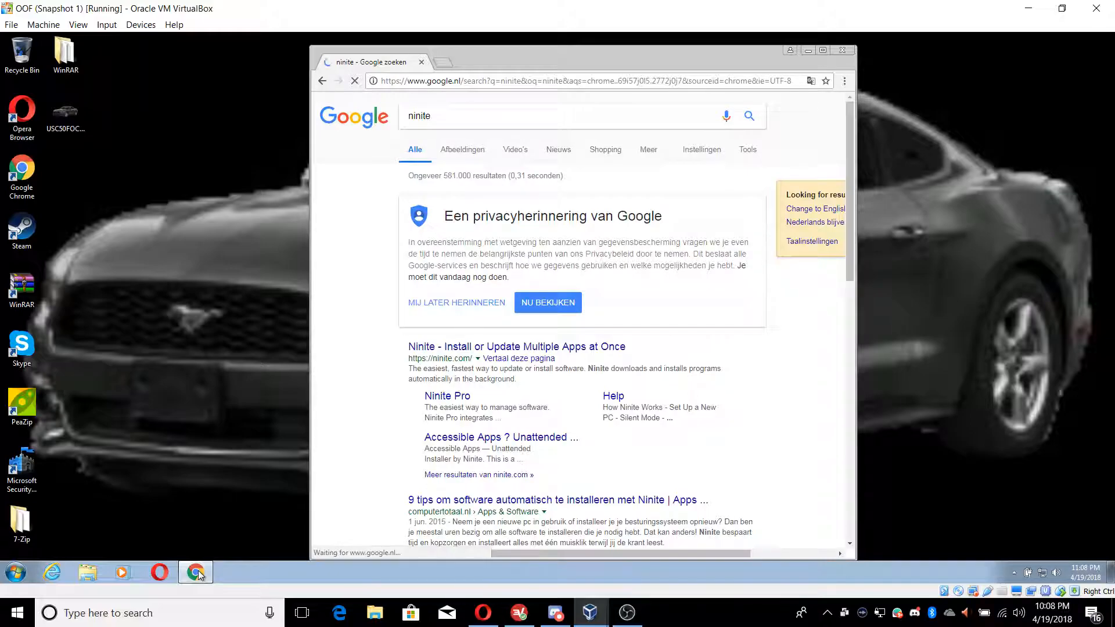
left_click(515, 346)
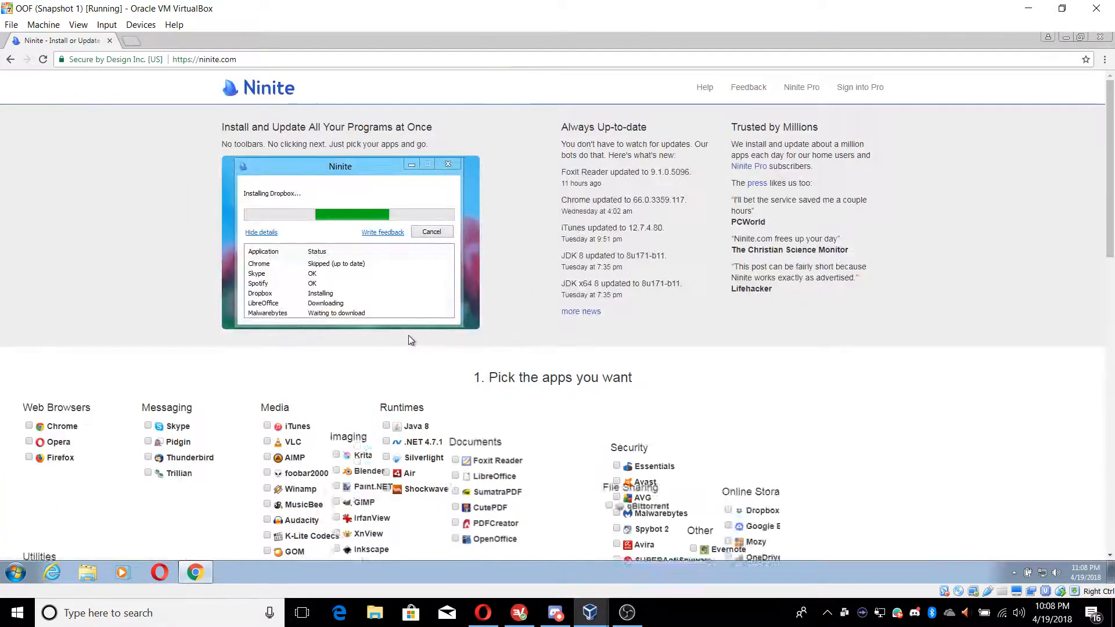
Tick iTunes, VLC, Dropbox and Python and generate the custom Ninite installer download.
scroll("down", 3)
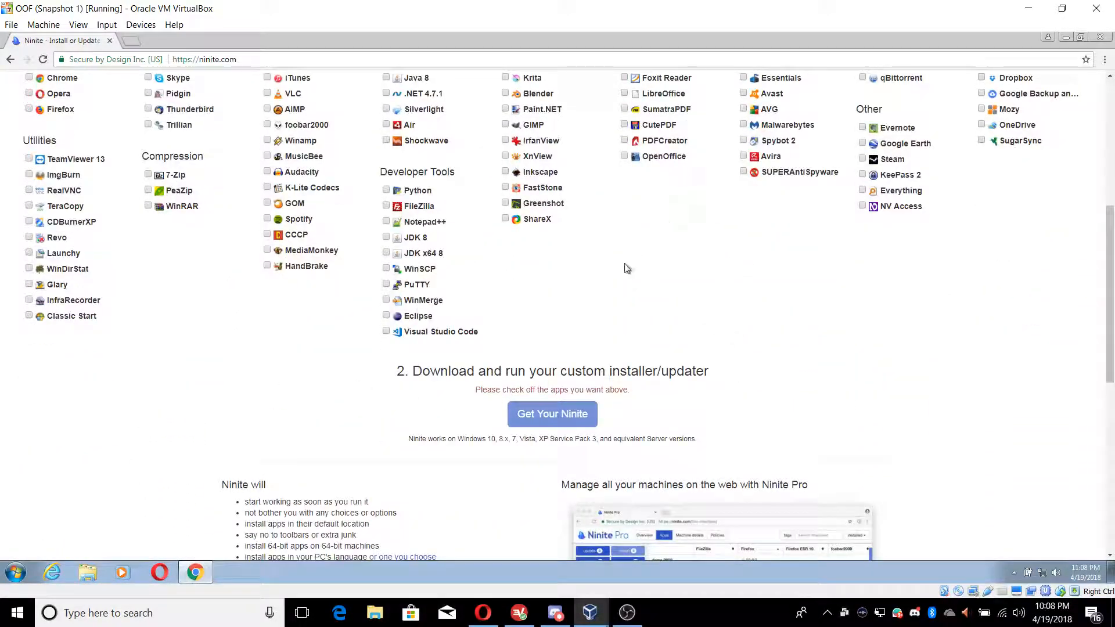
left_click(550, 413)
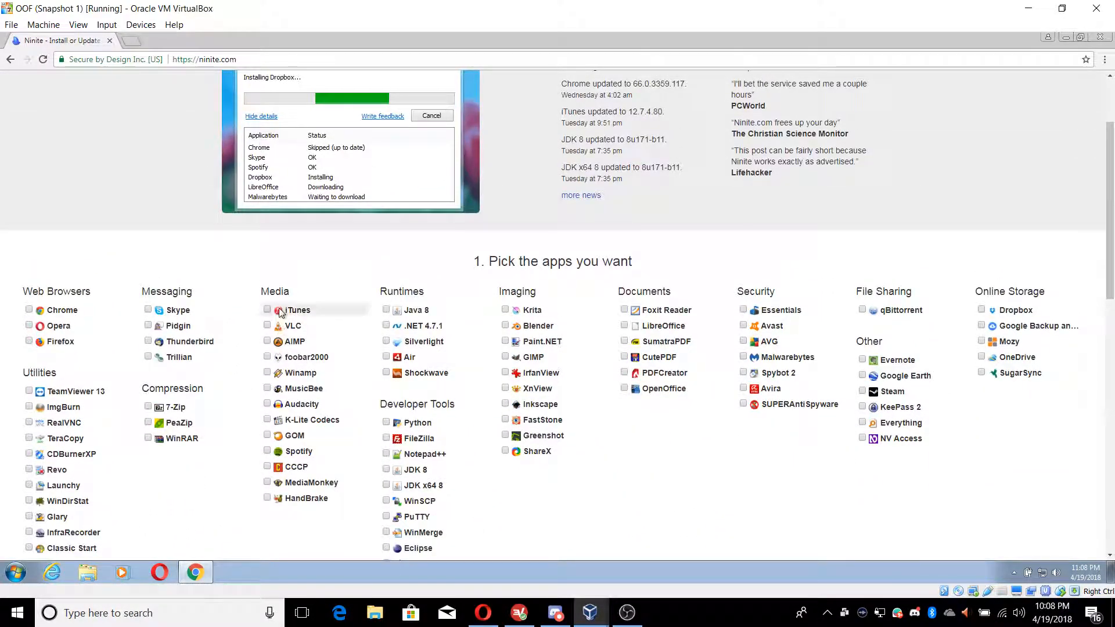
mouse_move(292, 325)
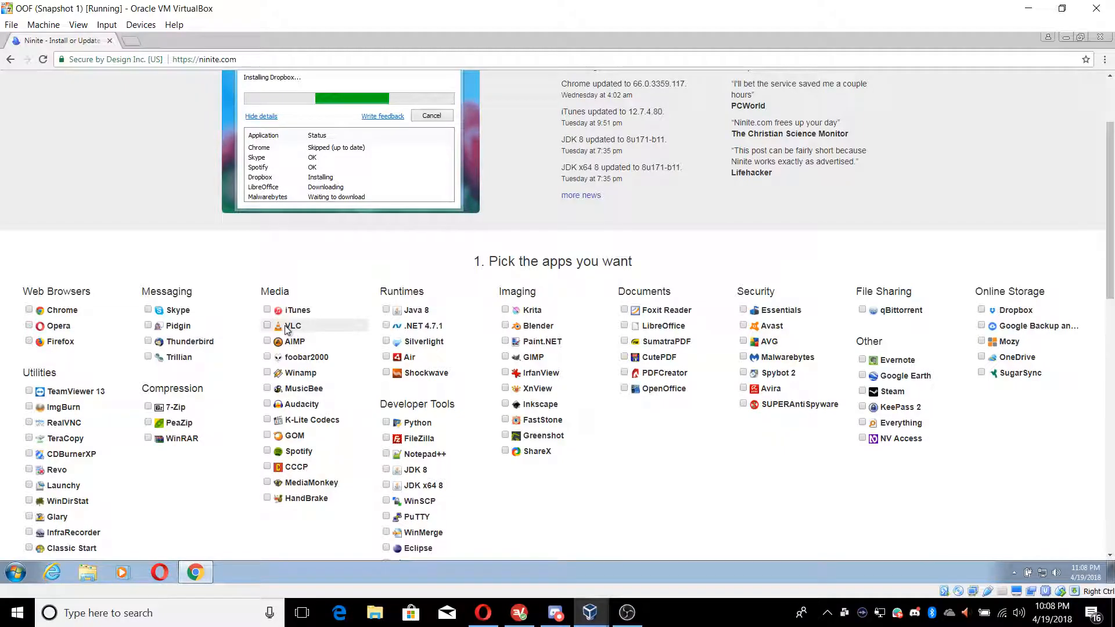
left_click(267, 325)
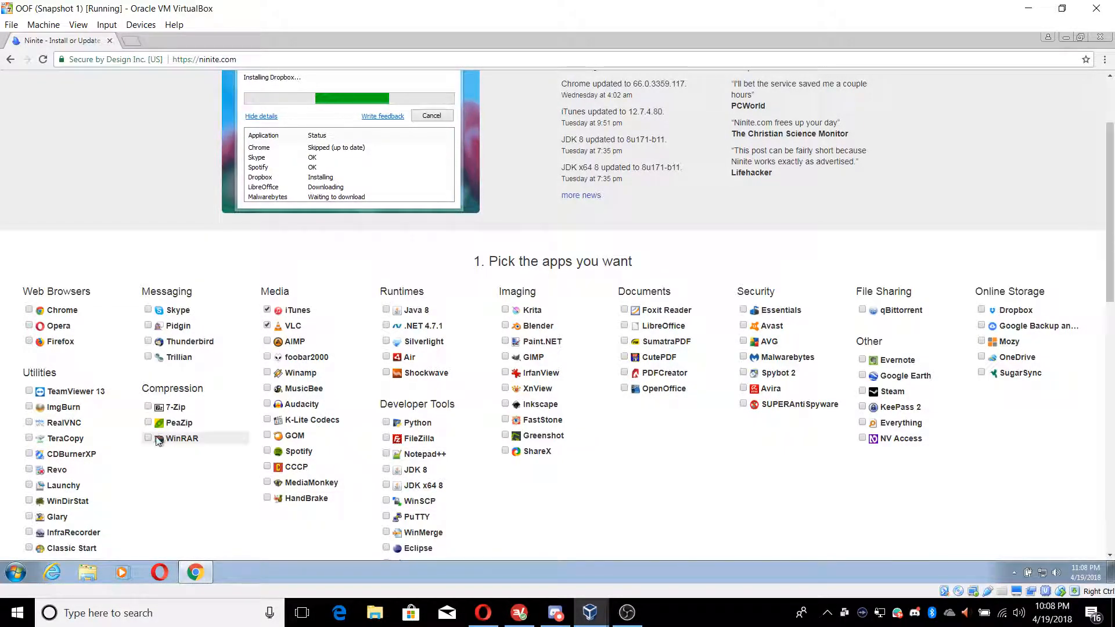
scroll("down", 3)
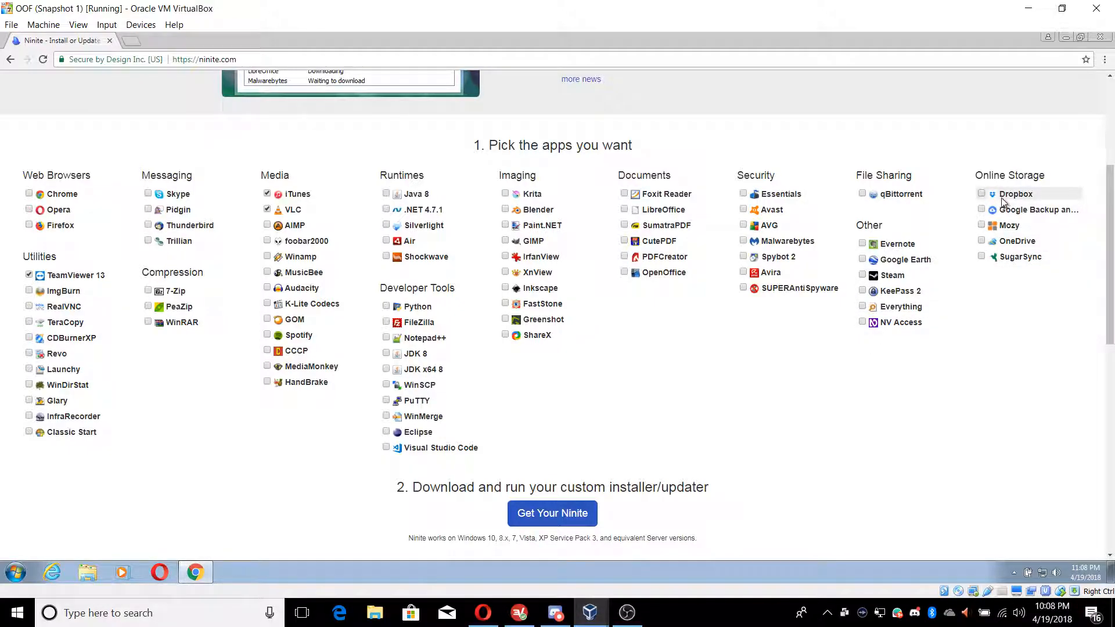
left_click(983, 194)
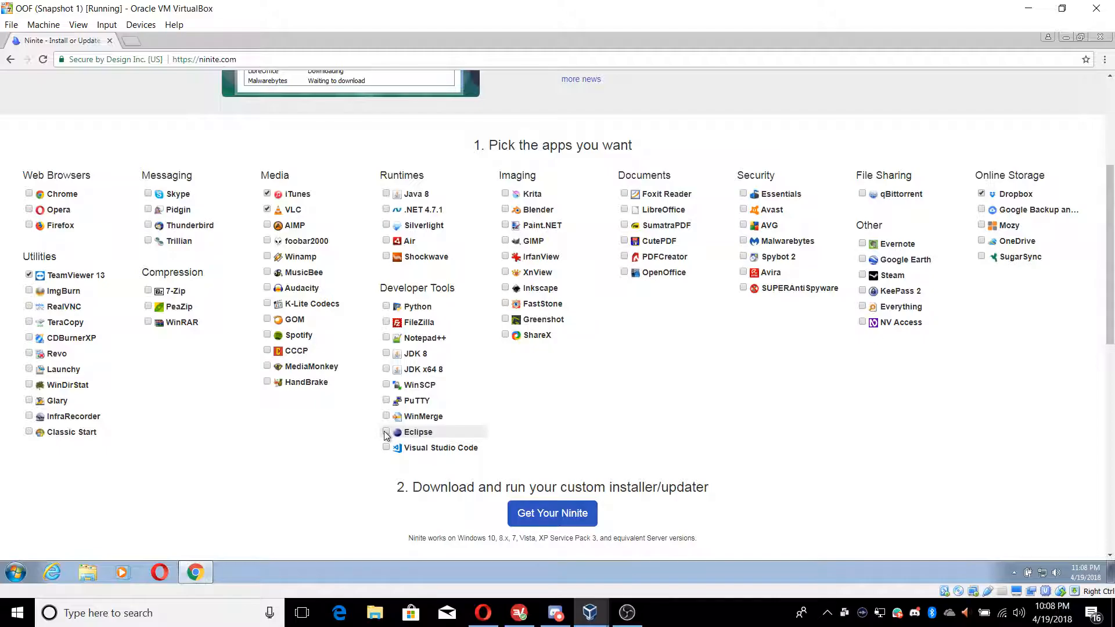
left_click(386, 306)
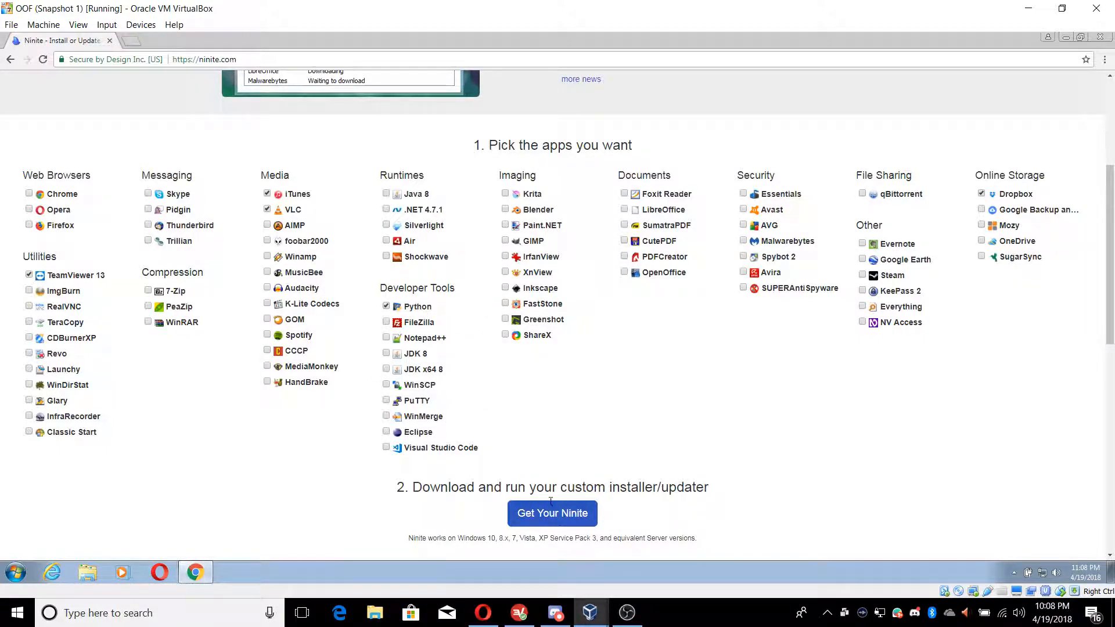
left_click(550, 512)
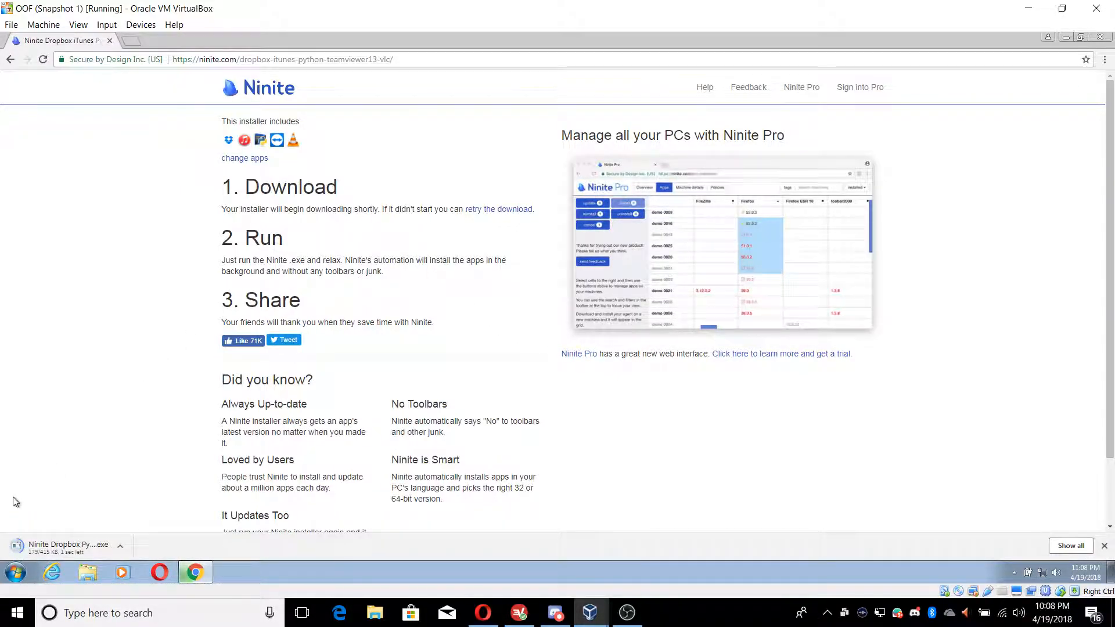
mouse_move(67, 545)
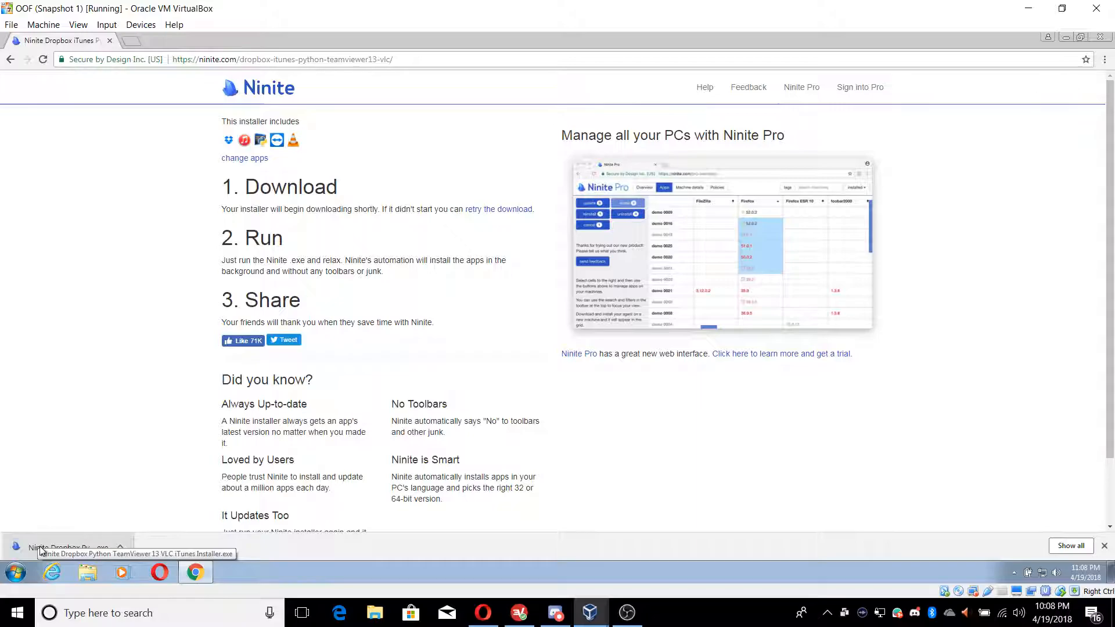
Run the downloaded Ninite installer, confirming the security warning and User Account Control.
left_click(64, 547)
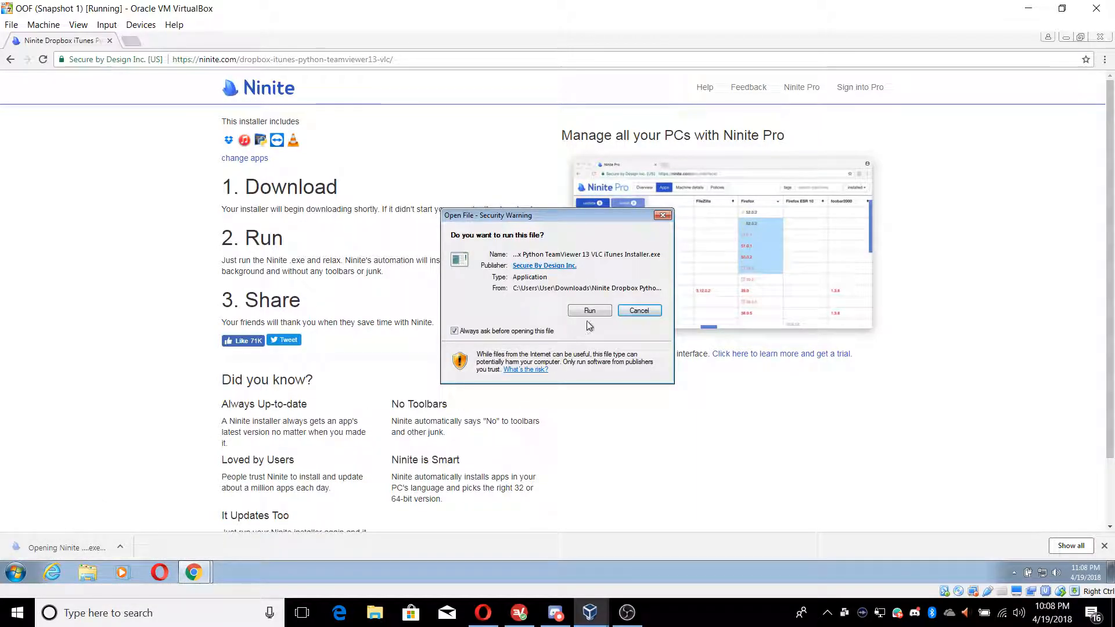
left_click(589, 310)
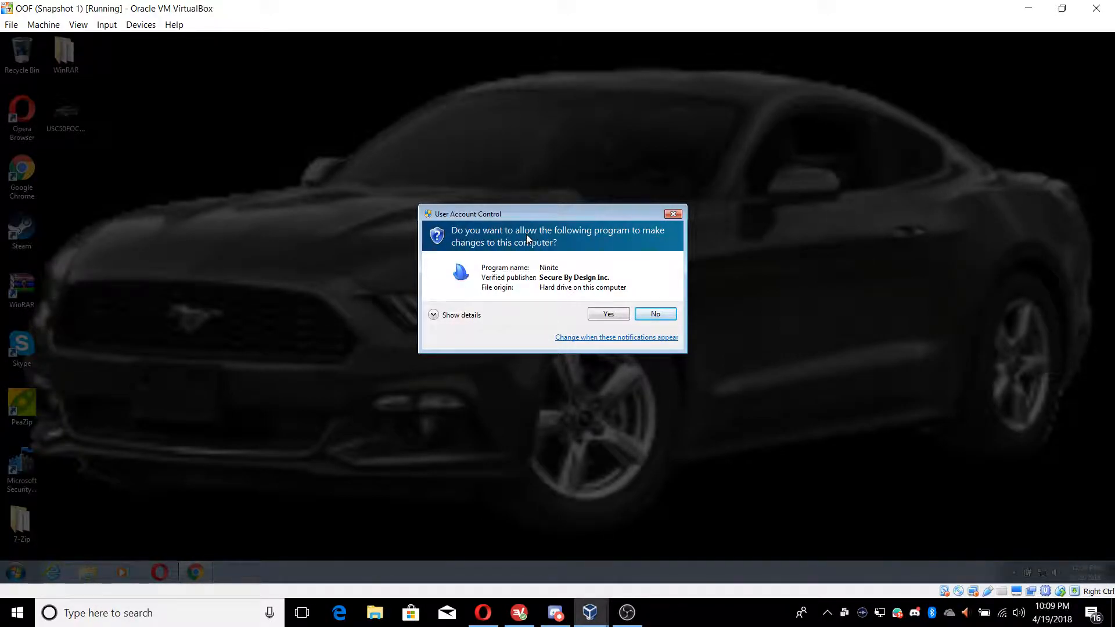
left_click(607, 313)
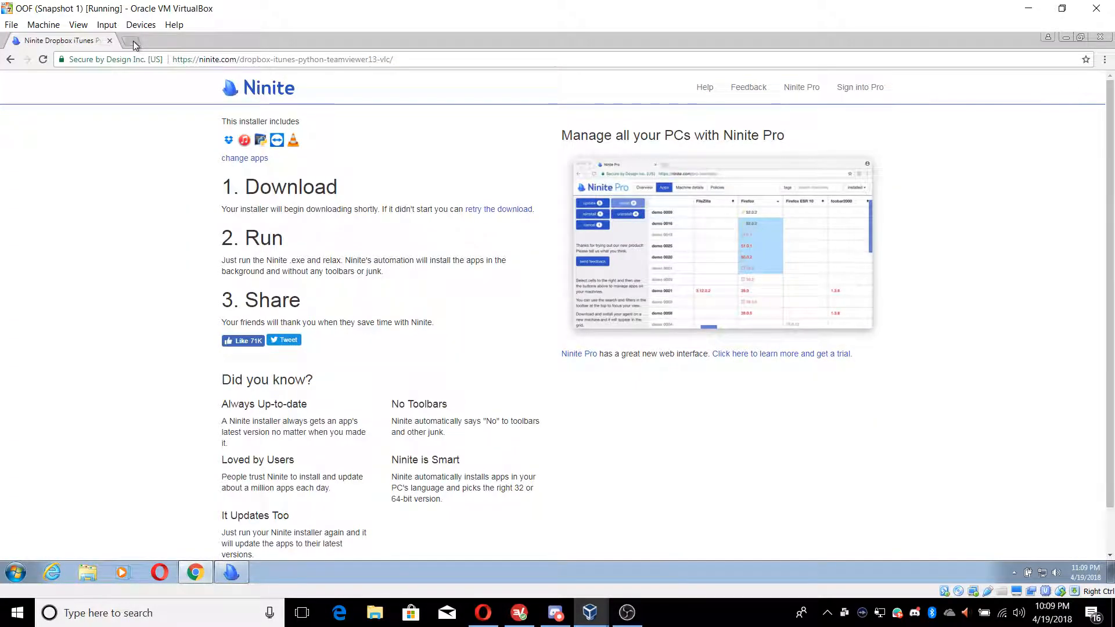
Search 'pc optimizer pro' in a new tab and open the PC Optimizer Pro site, starting its download.
left_click(110, 41)
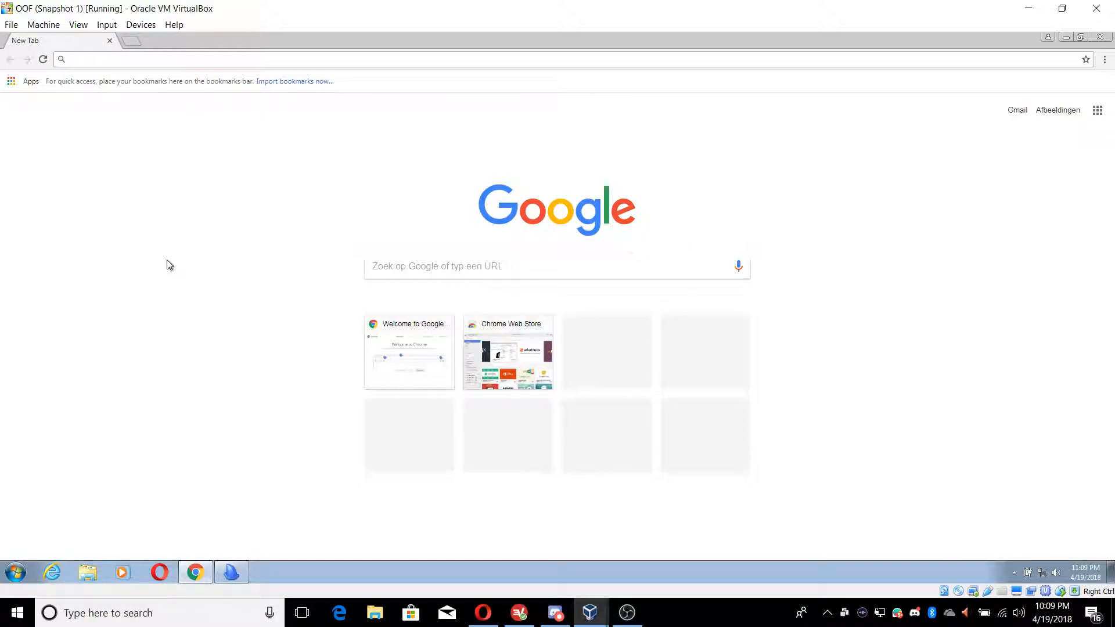
type("p")
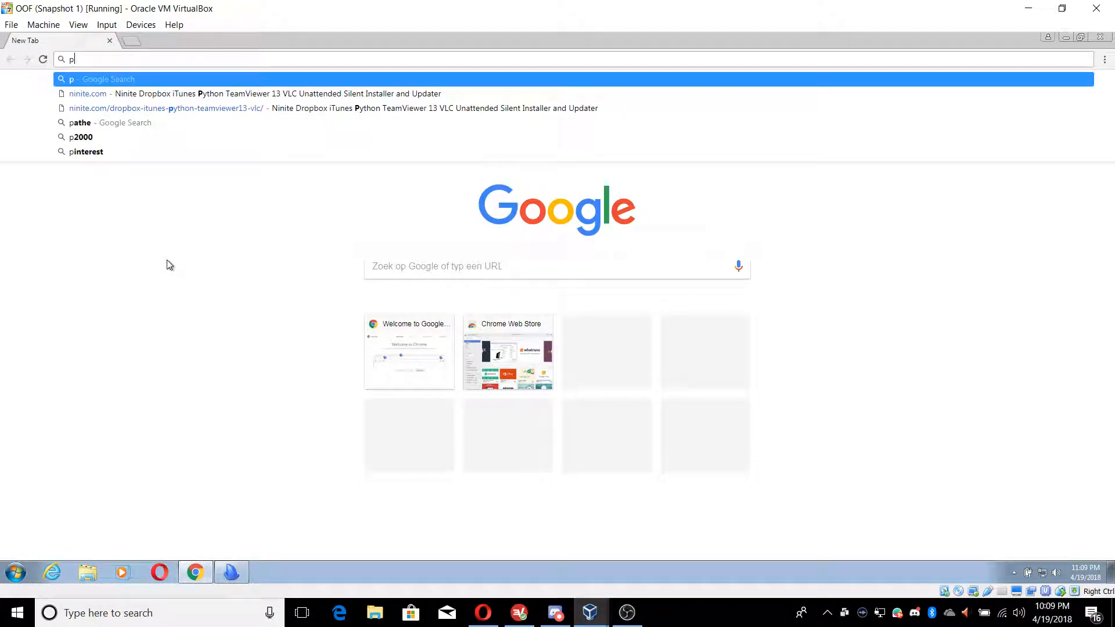
type("c")
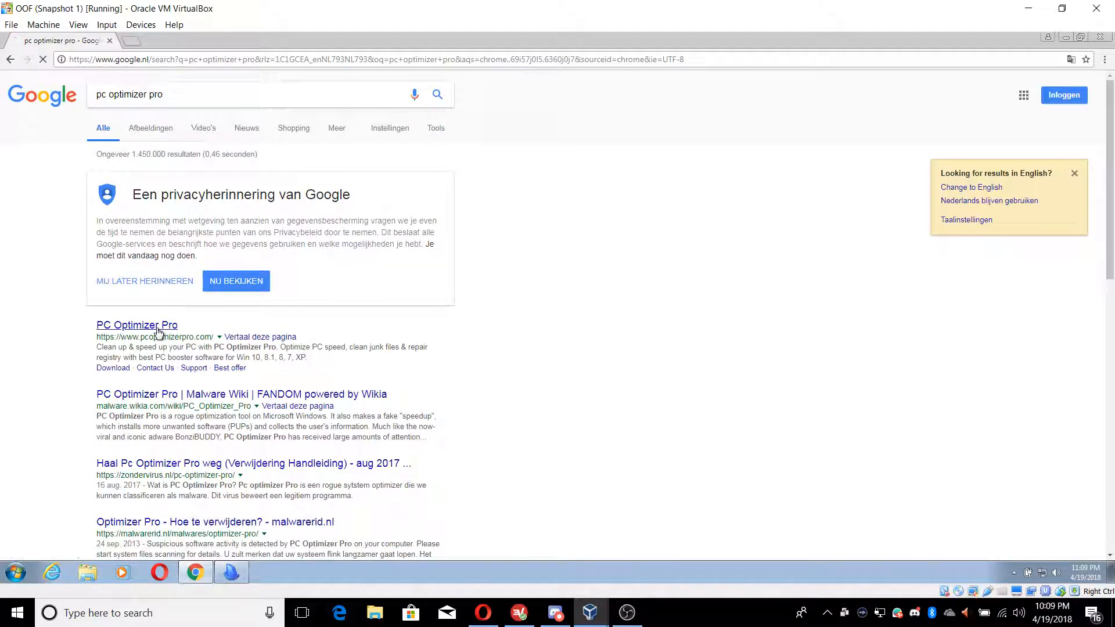
left_click(137, 325)
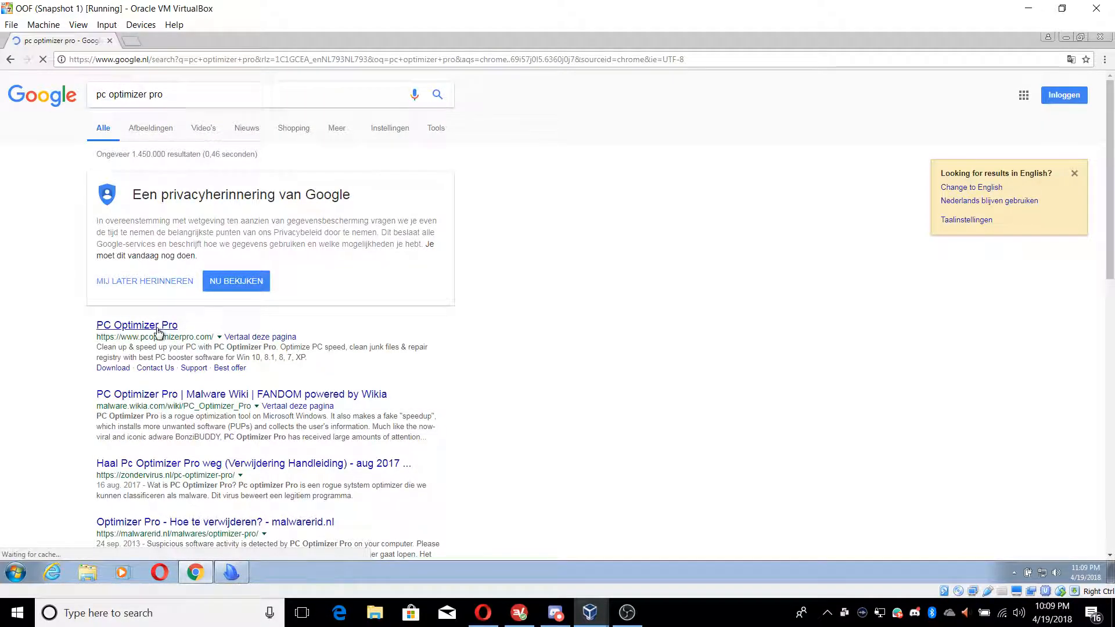
left_click(137, 325)
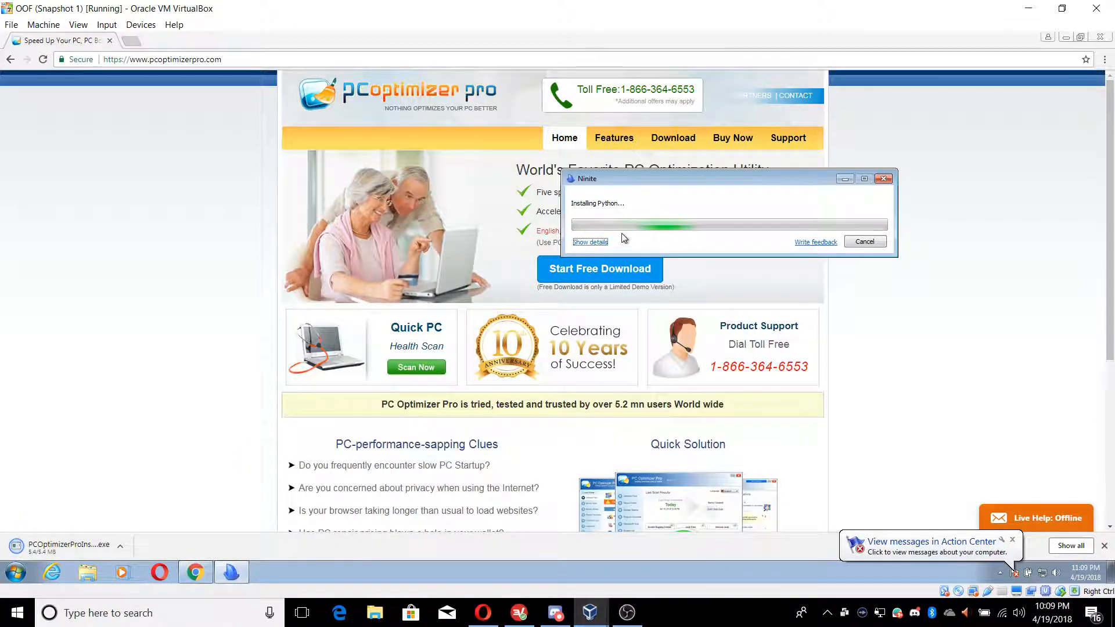
Show the Ninite installer's details list, move its window higher, and bring Chrome back.
left_click(590, 242)
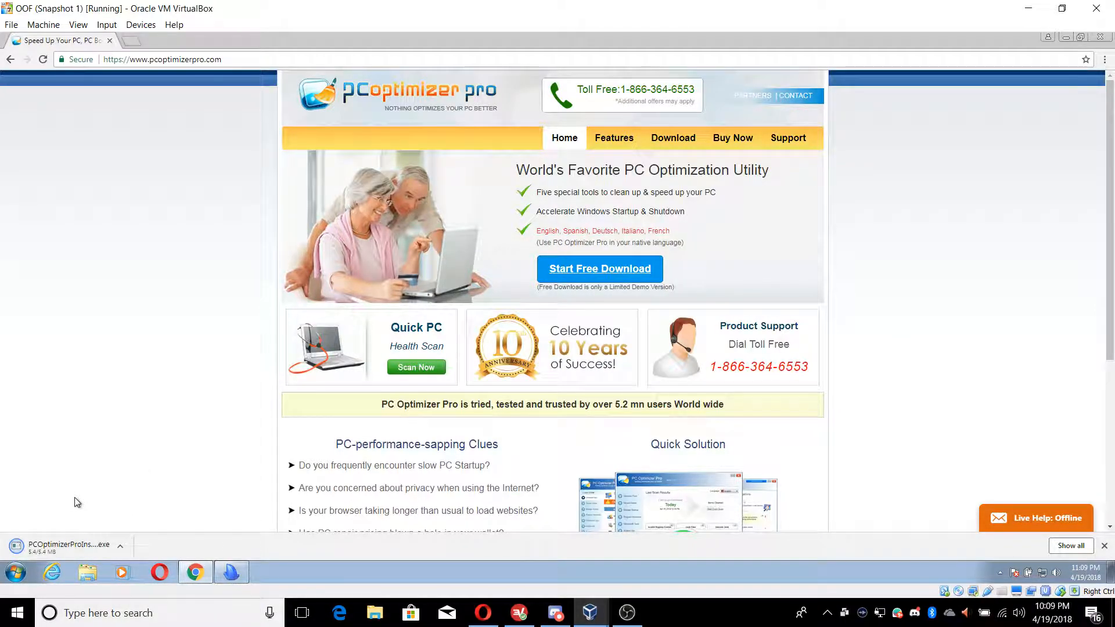
mouse_move(68, 545)
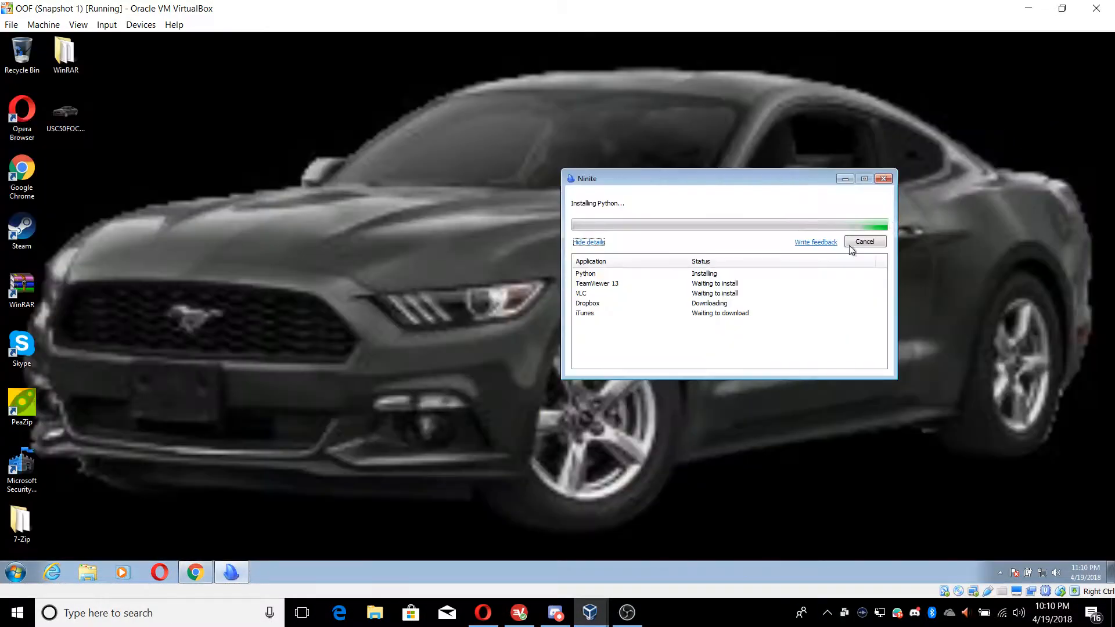
mouse_move(318, 463)
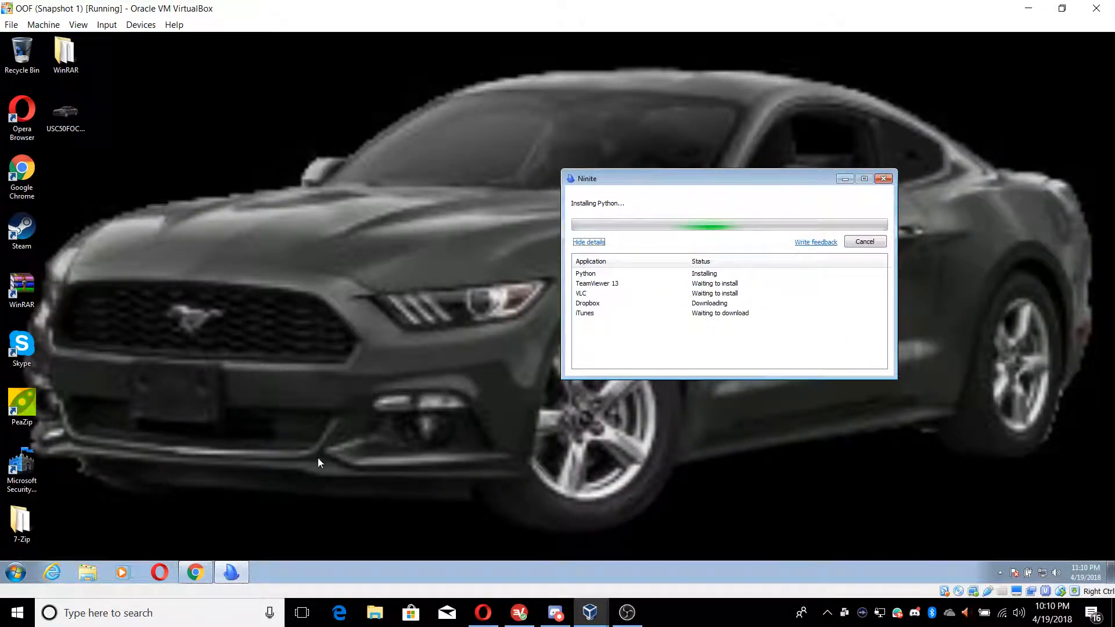
left_click_drag(689, 178, 771, 111)
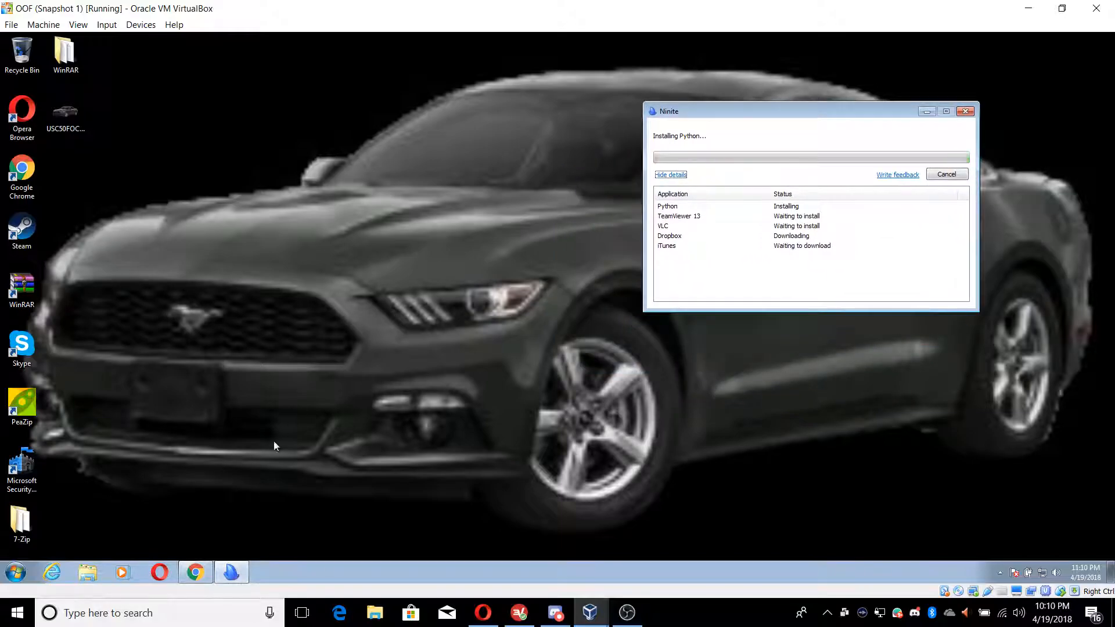
left_click(195, 571)
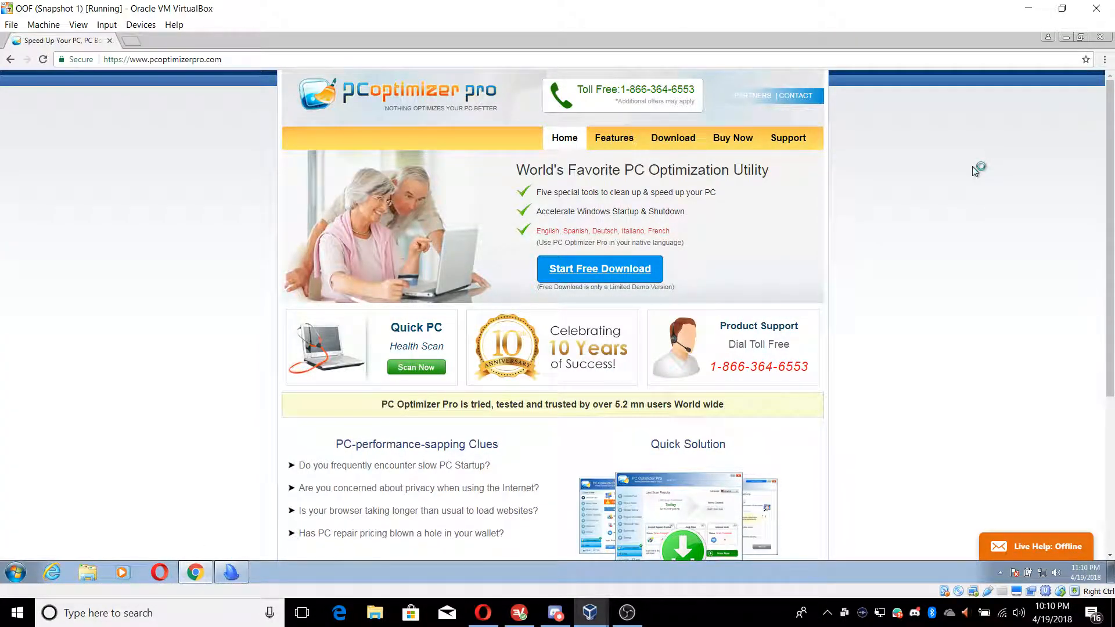
Start the free PC Optimizer Pro download and run its setup file.
left_click(598, 269)
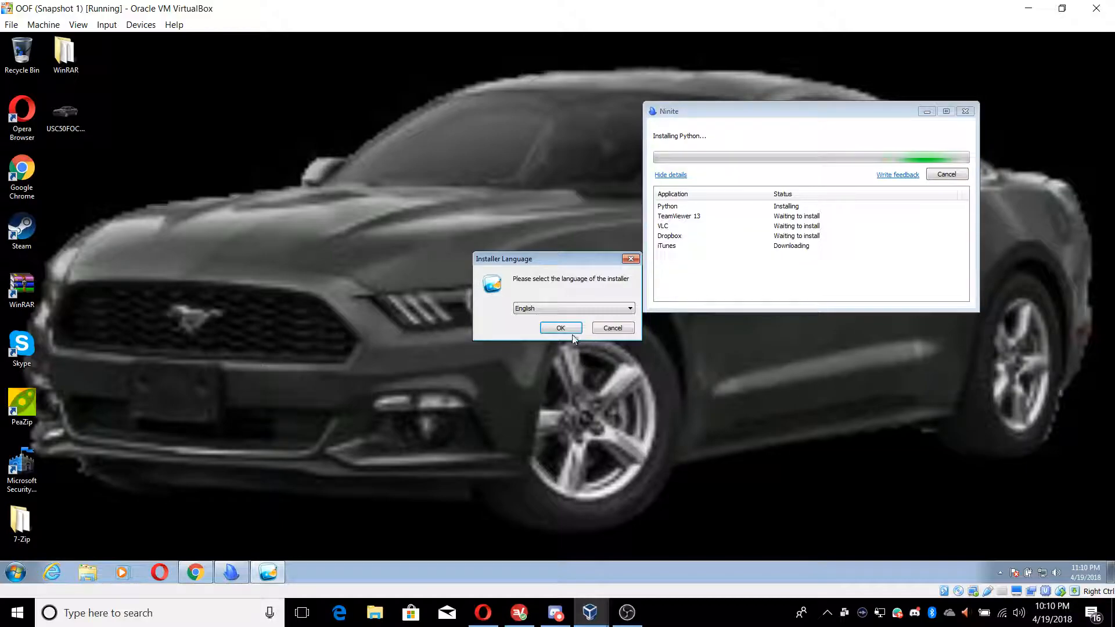
Install PC Optimizer Pro in English with default components, showing its detailed log as it runs.
left_click(560, 327)
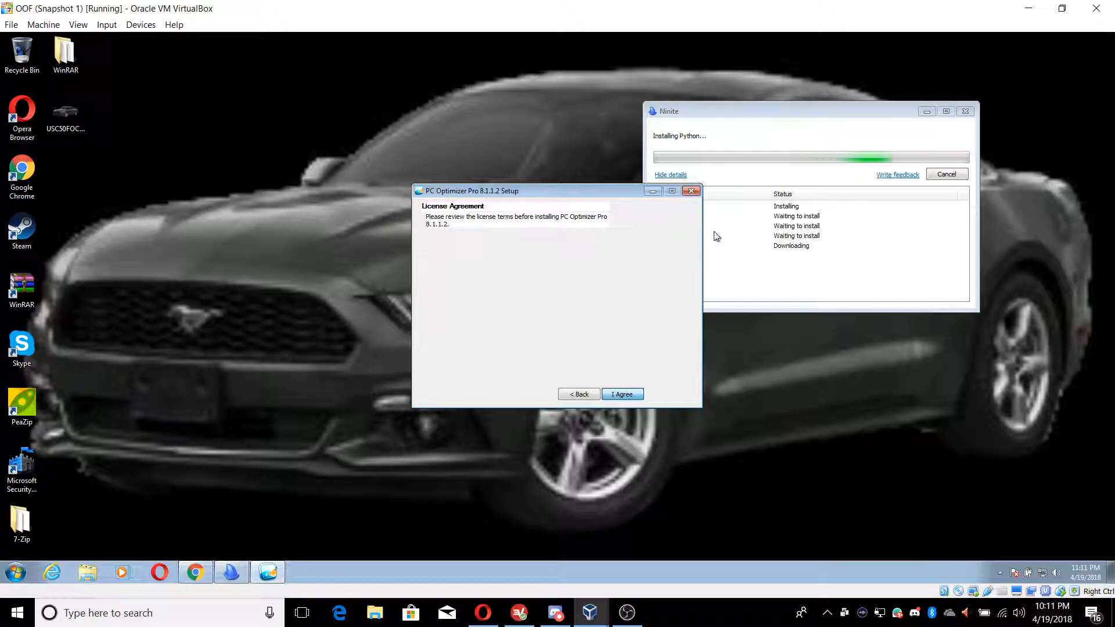
left_click(704, 116)
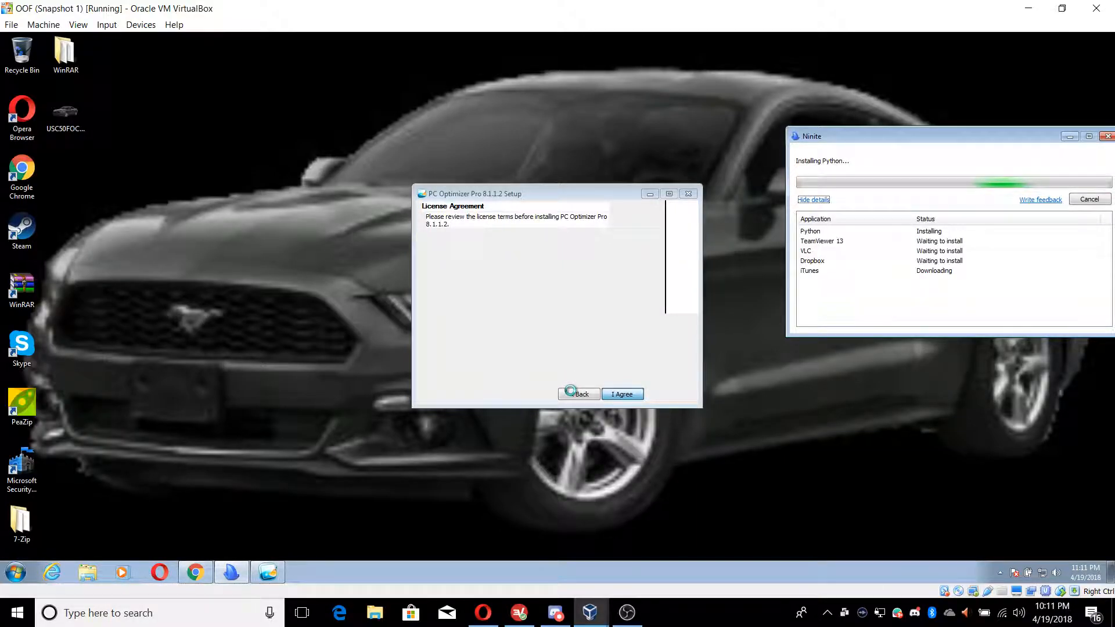
left_click(620, 394)
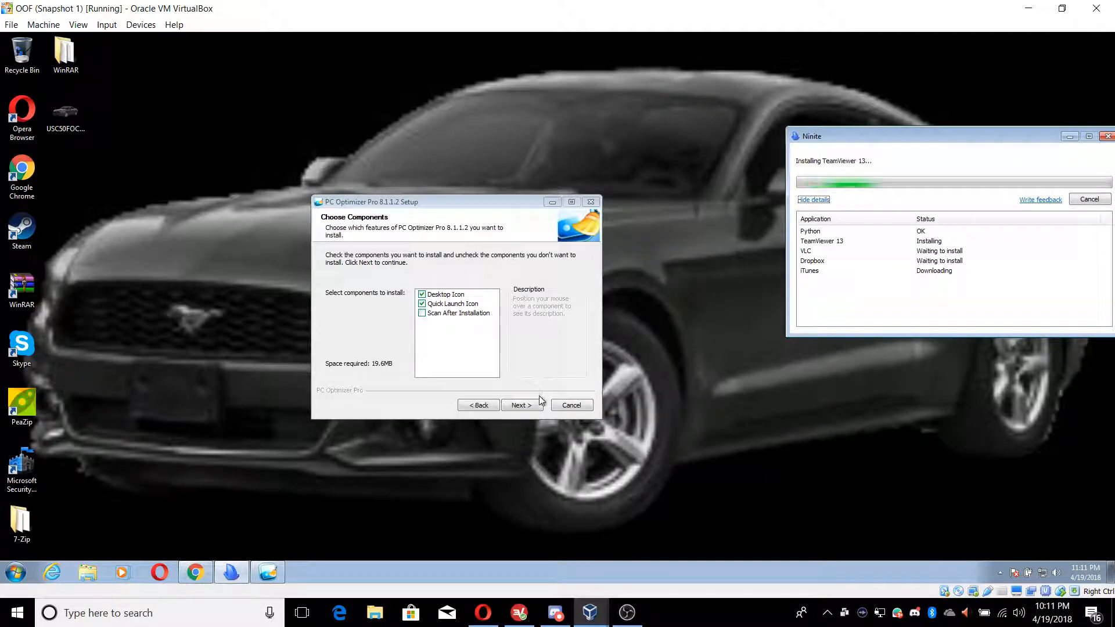
left_click(521, 404)
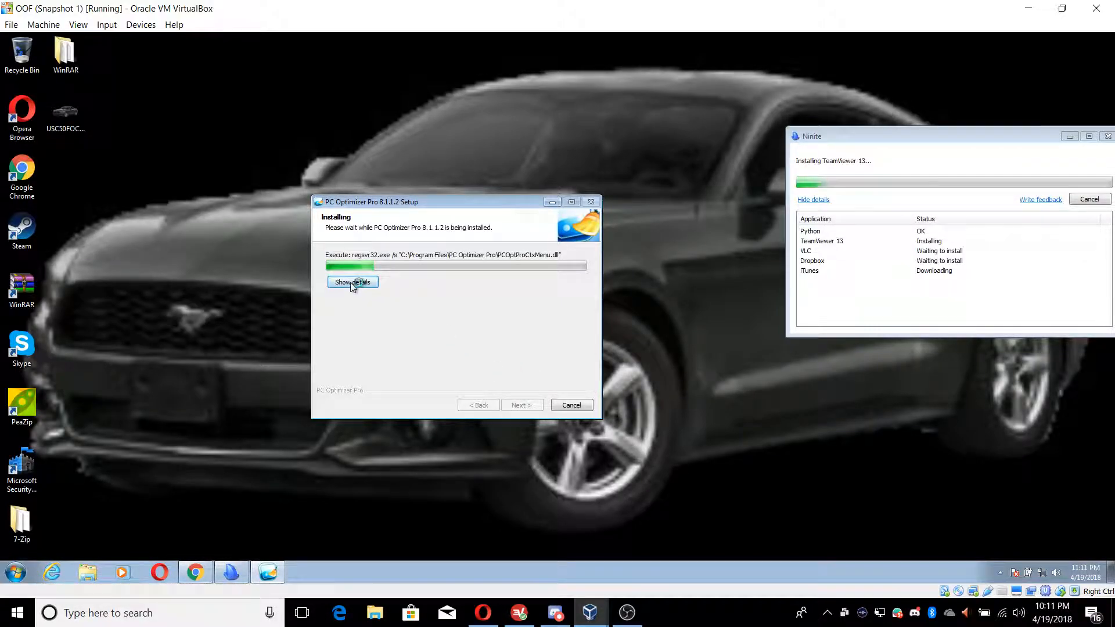
left_click(353, 282)
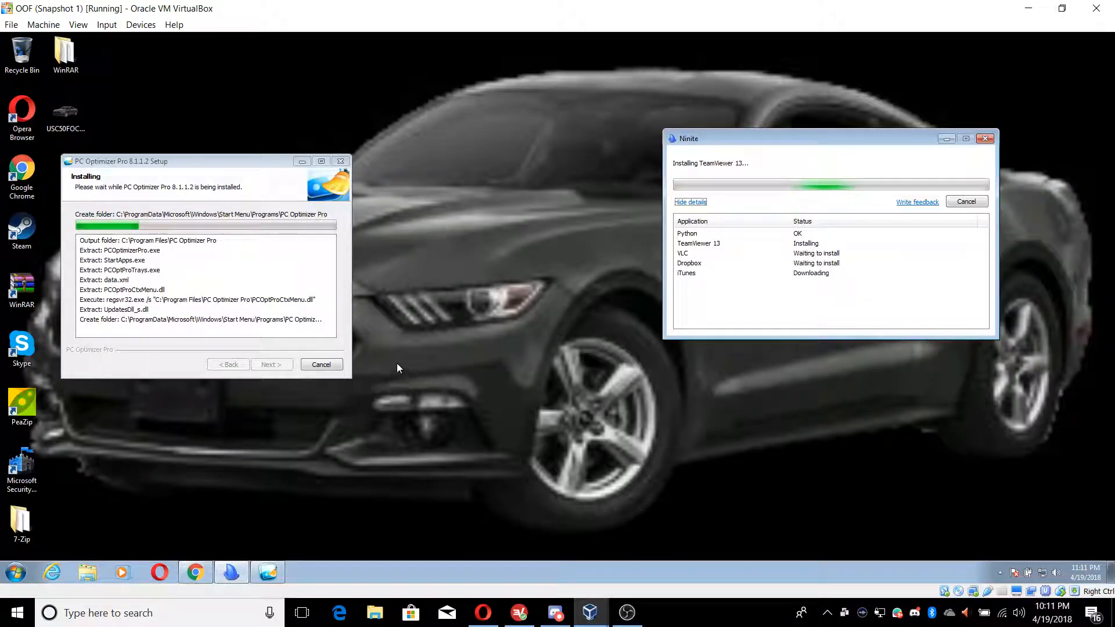
left_click_drag(127, 161, 366, 99)
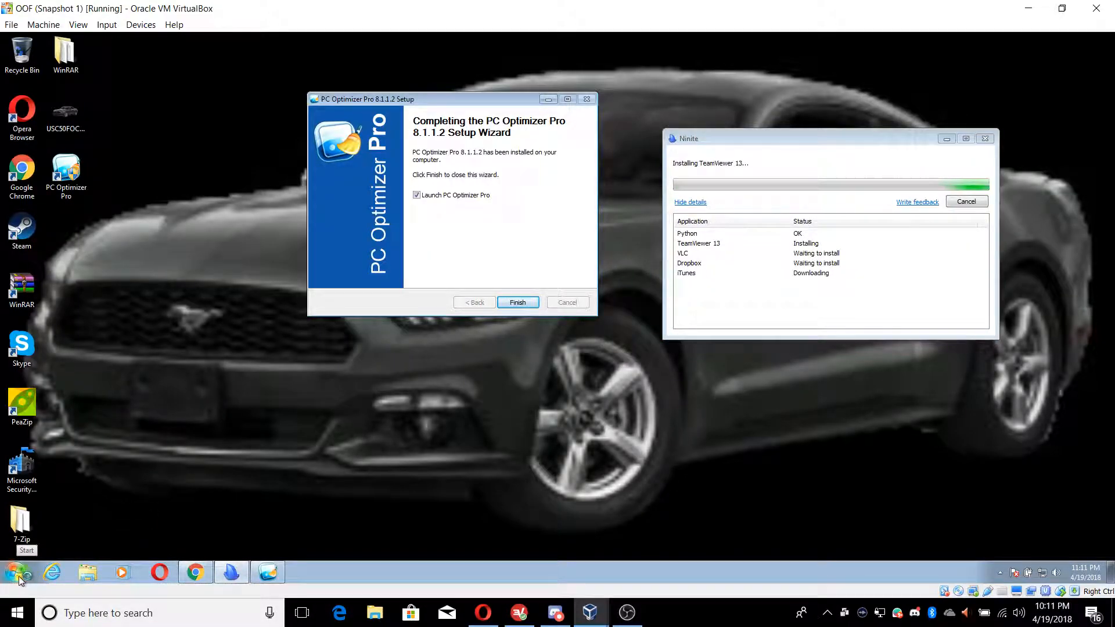
Finish setup and list all programs in the Start menu for dragging folders onto the desktop.
left_click(15, 572)
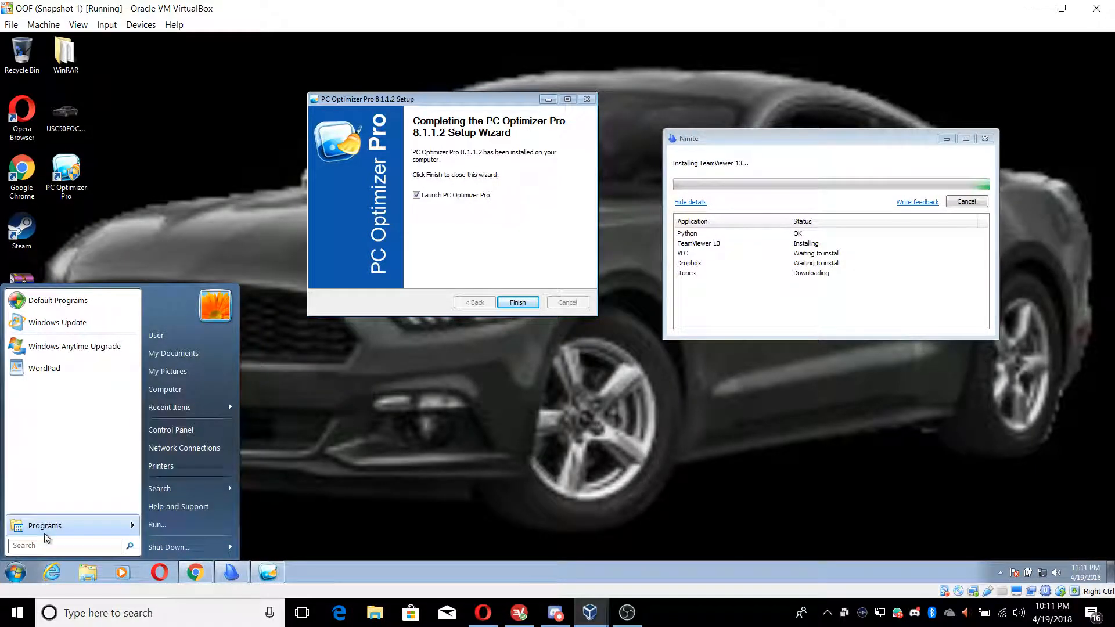
left_click(45, 525)
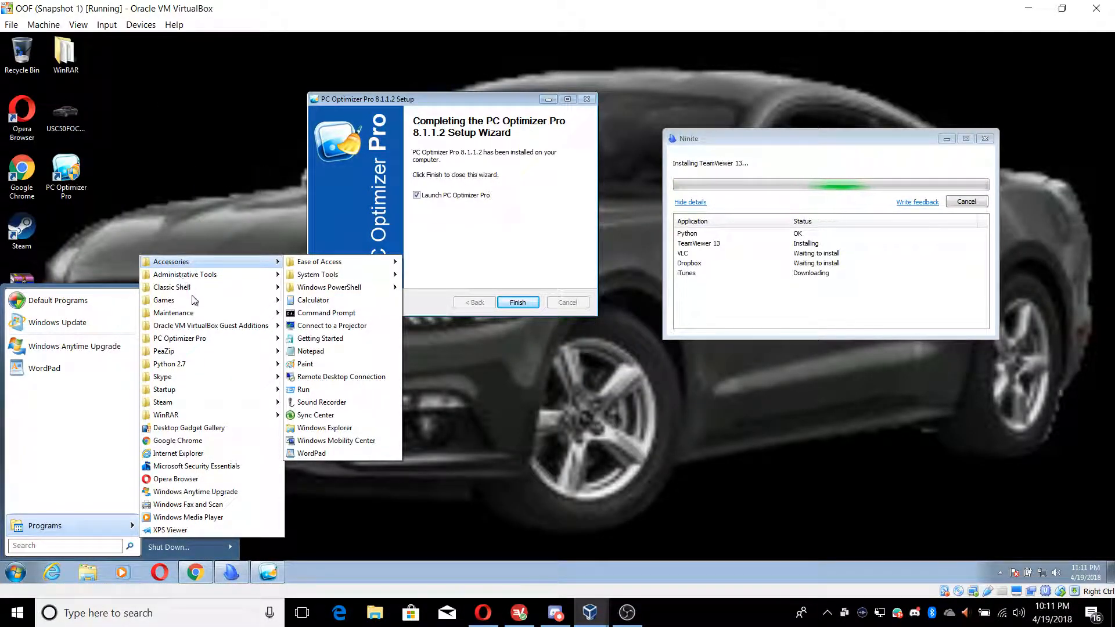
left_click(518, 302)
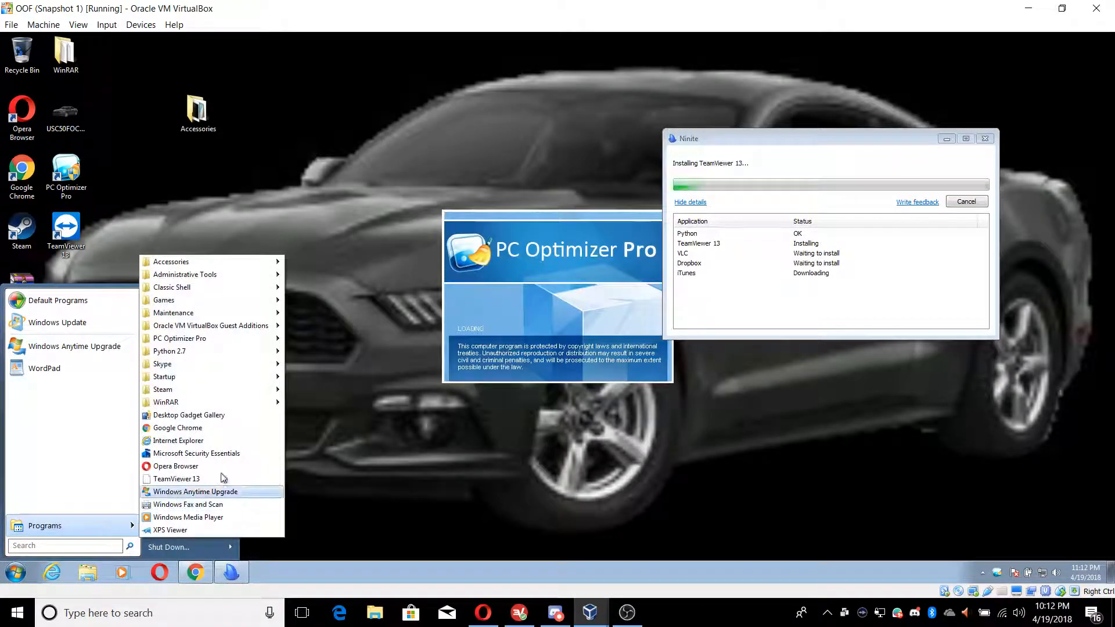
mouse_move(191, 338)
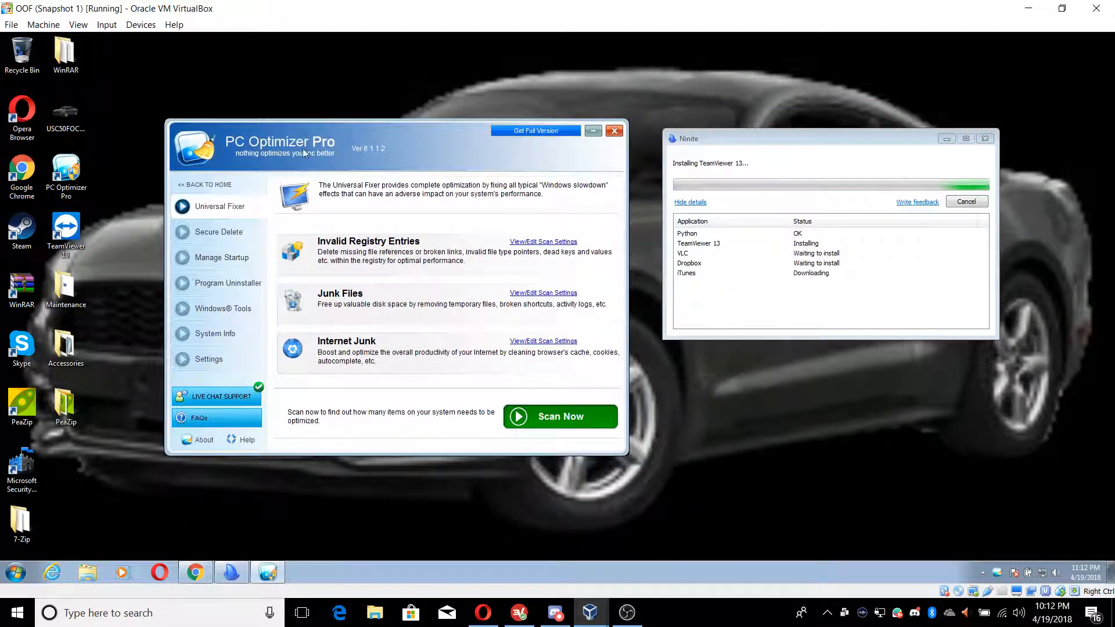
mouse_move(102, 500)
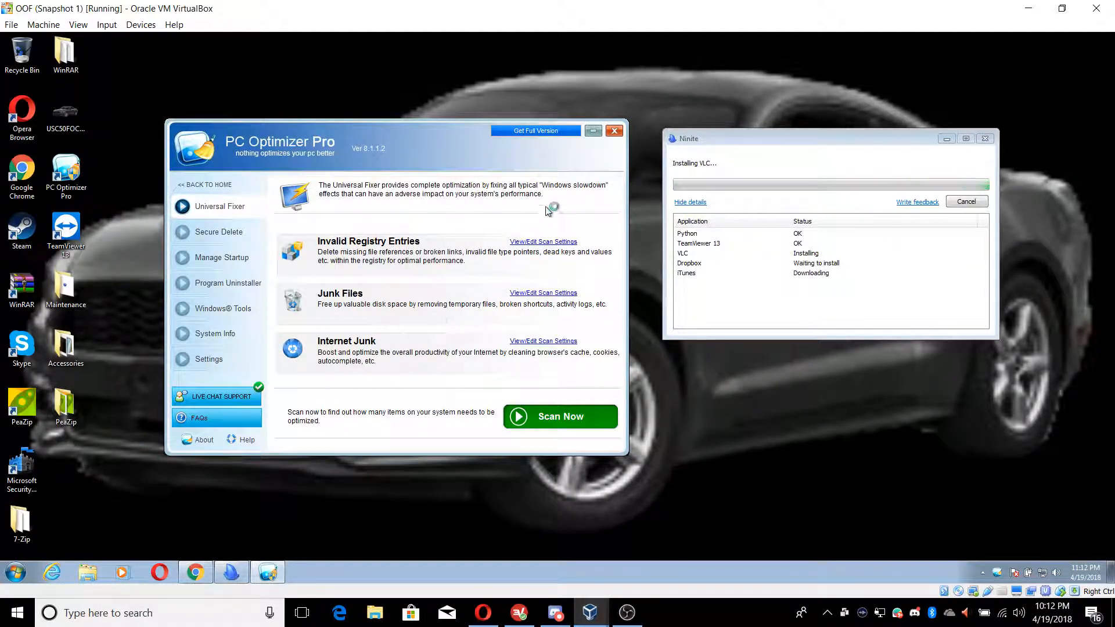
Move the PC Optimizer Pro window toward the centre of the desktop.
left_click_drag(356, 141, 456, 147)
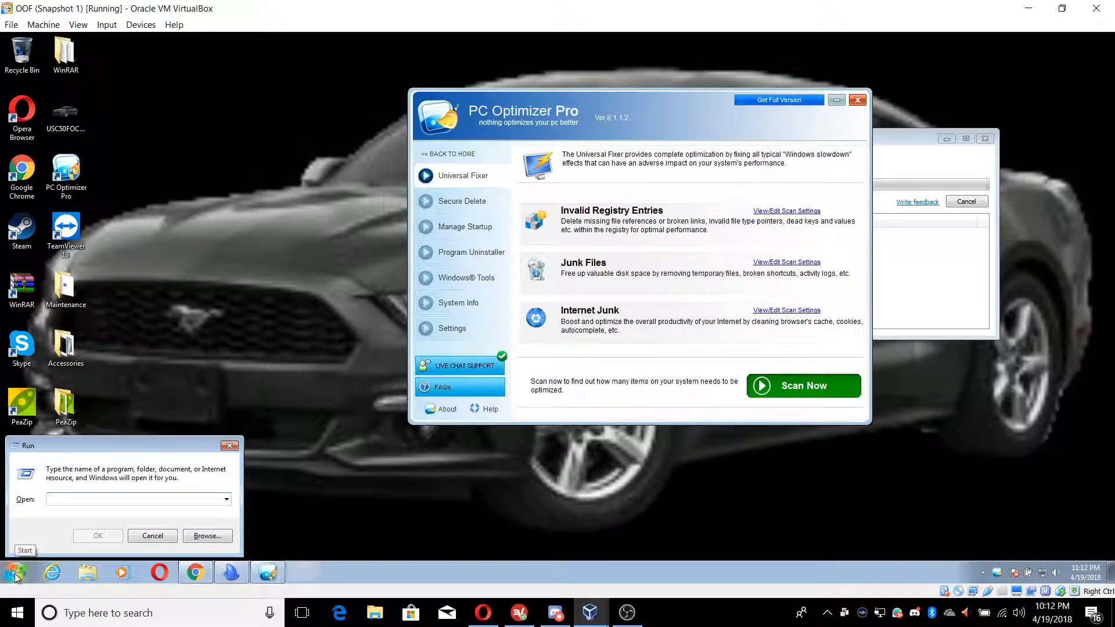
Launch System Information by running msinfo32 from the Run box.
type("ms")
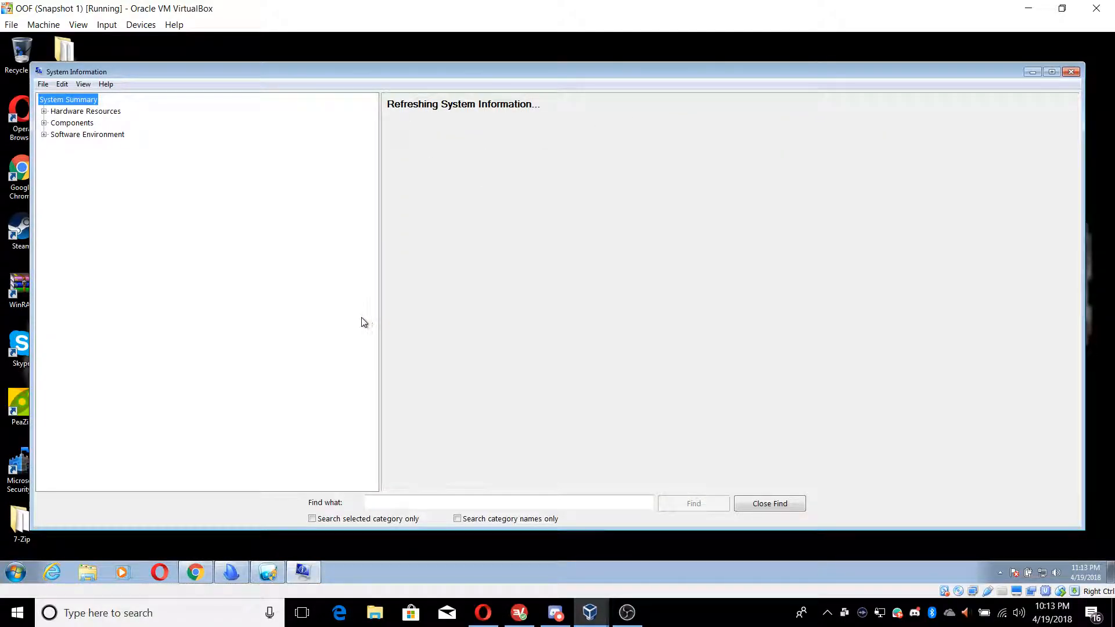
mouse_move(376, 192)
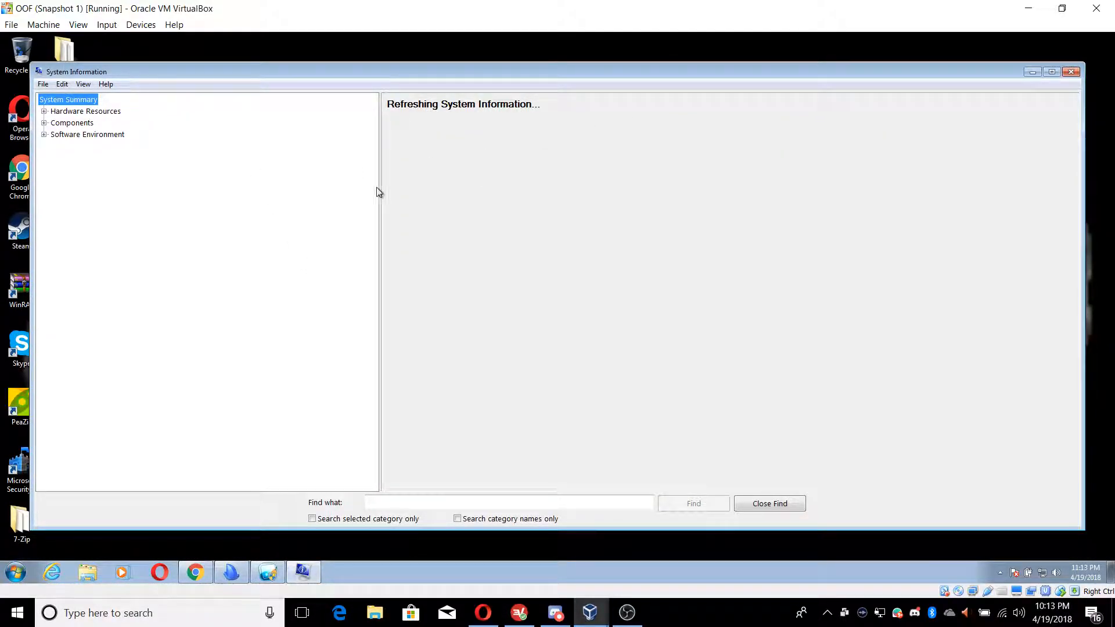
mouse_move(276, 295)
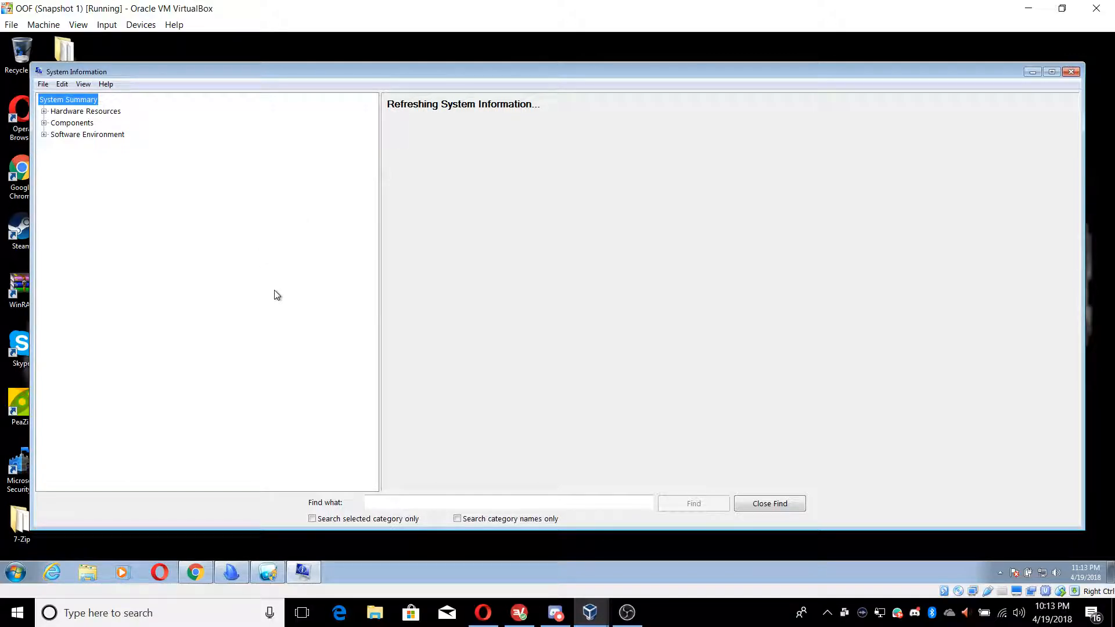
mouse_move(262, 517)
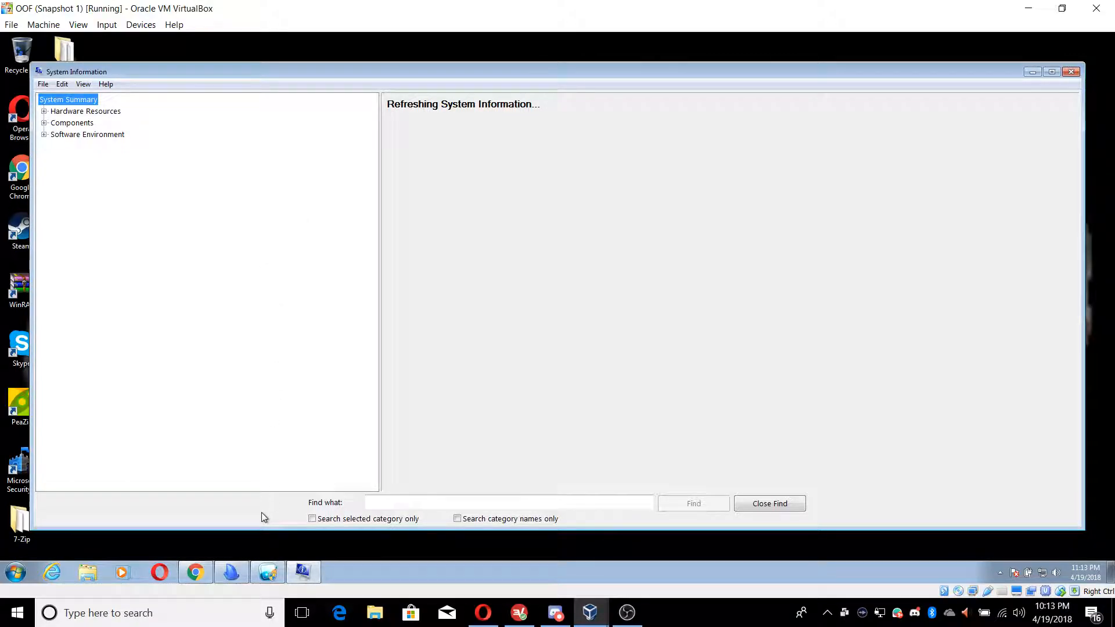
mouse_move(760, 448)
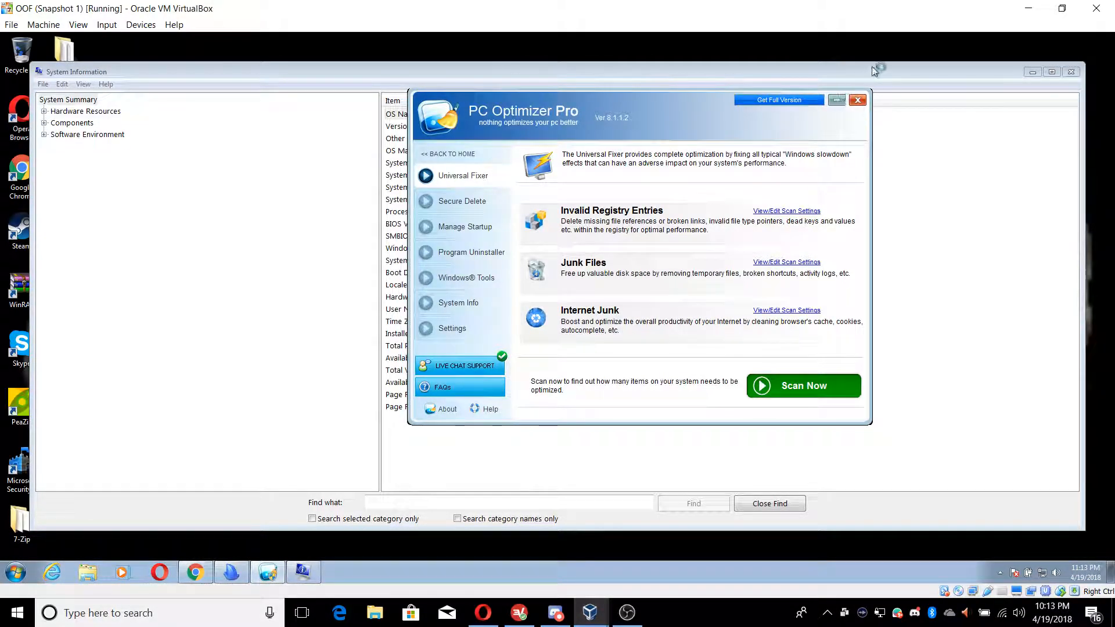
Review the msinfo32 summary showing Windows 7 Home Basic, VirtualBox model and 8 GB RAM.
left_click(857, 100)
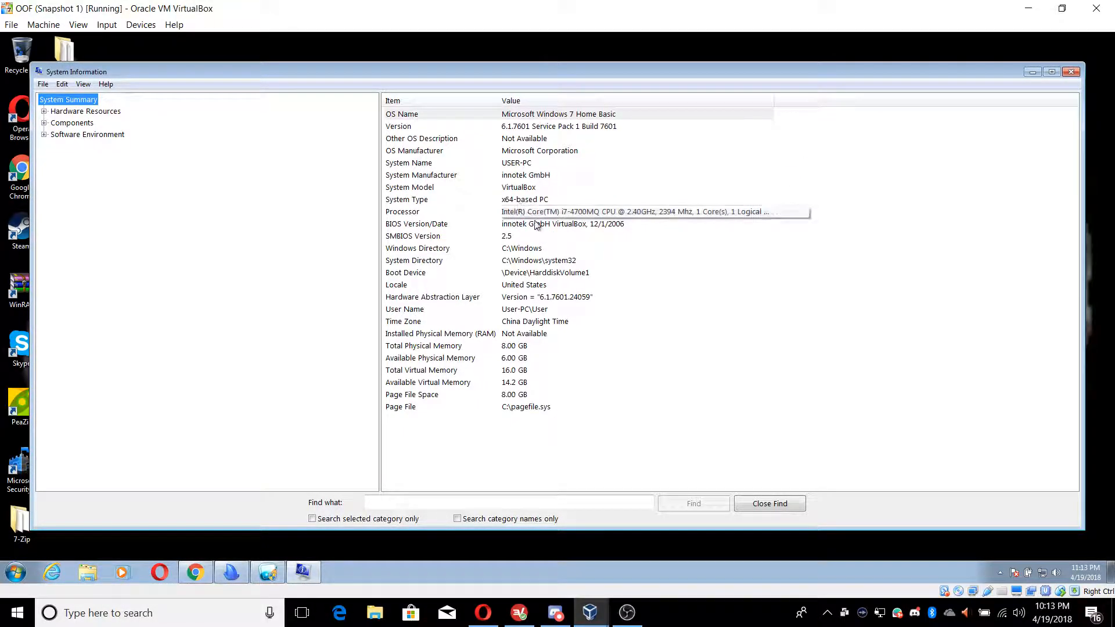
left_click(518, 186)
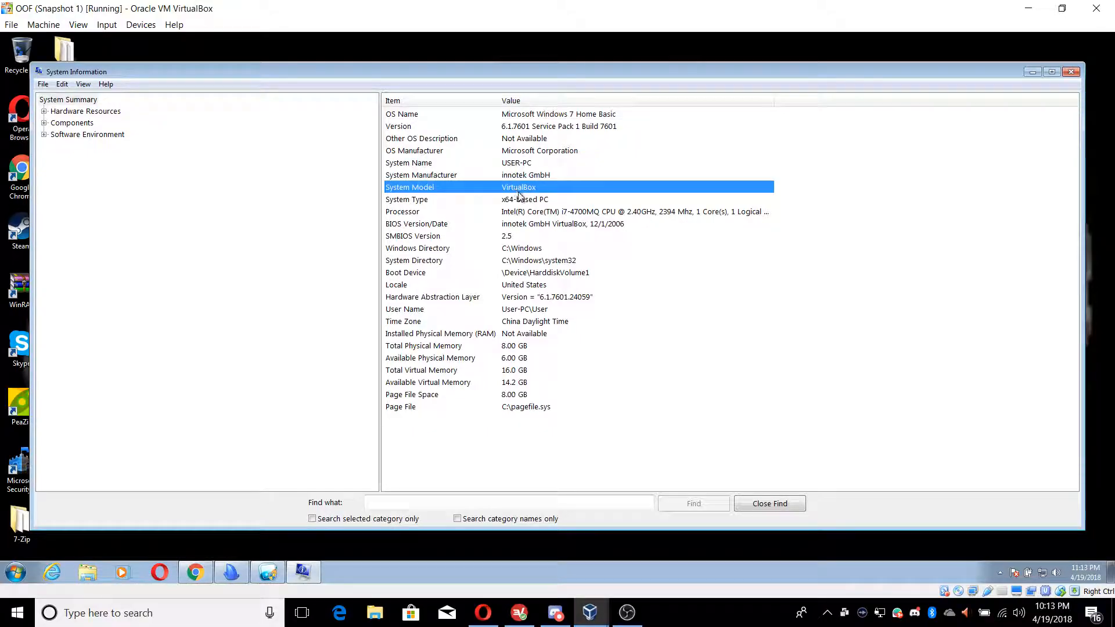
mouse_move(534, 146)
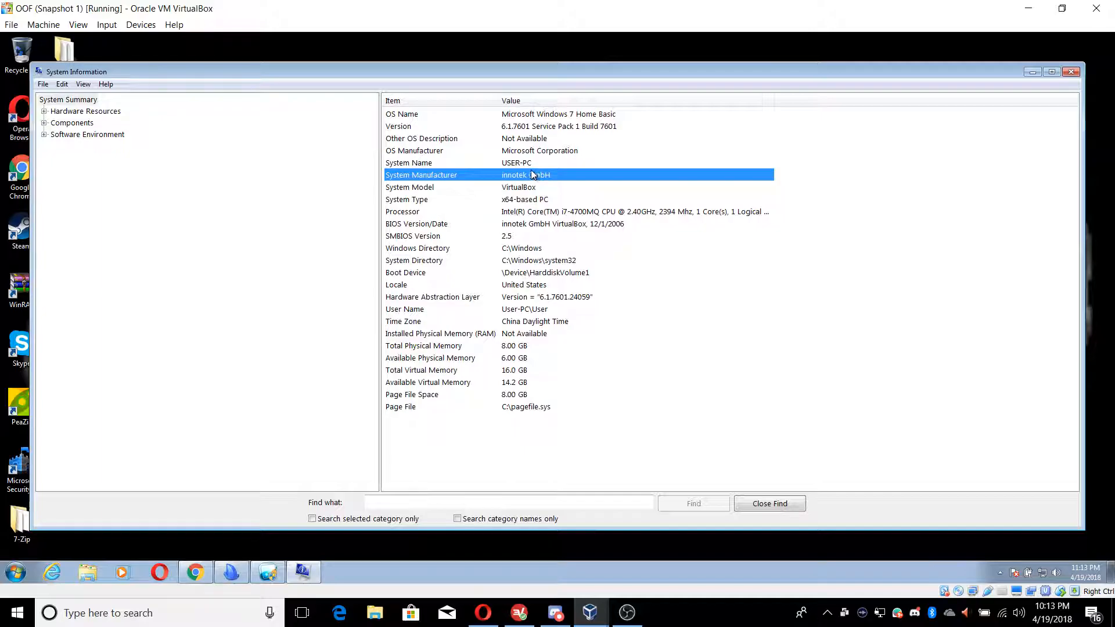
mouse_move(525, 200)
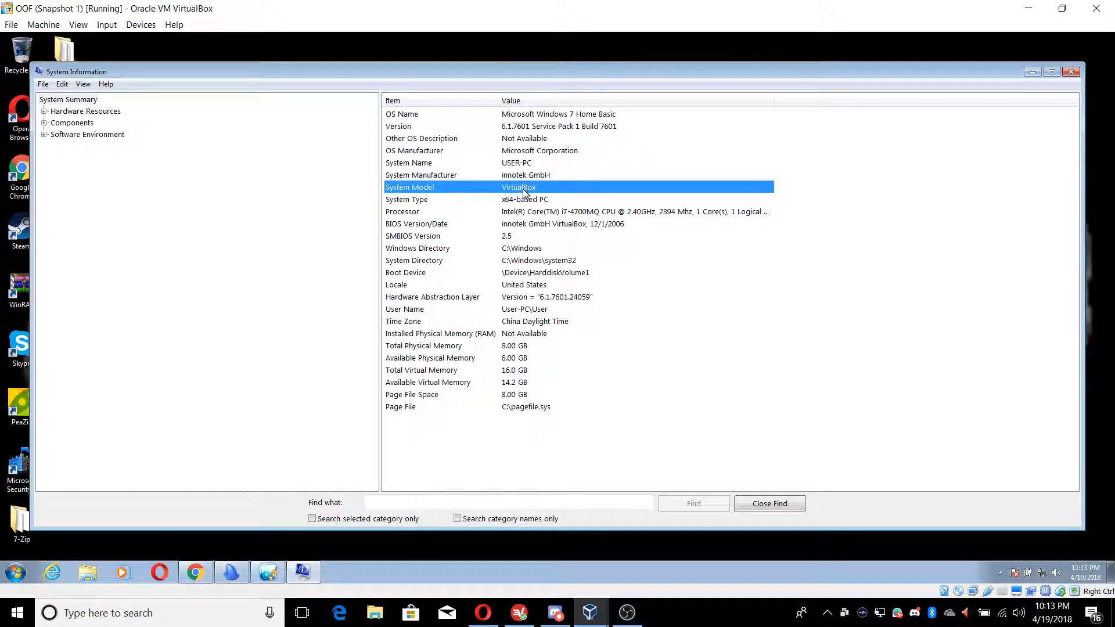
mouse_move(797, 338)
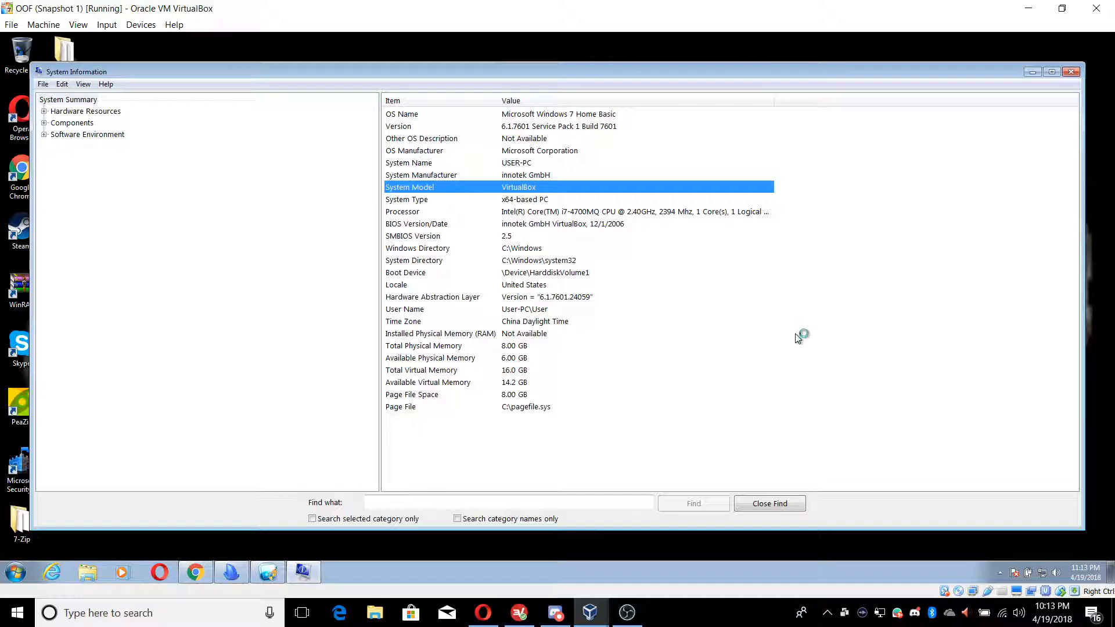
mouse_move(794, 375)
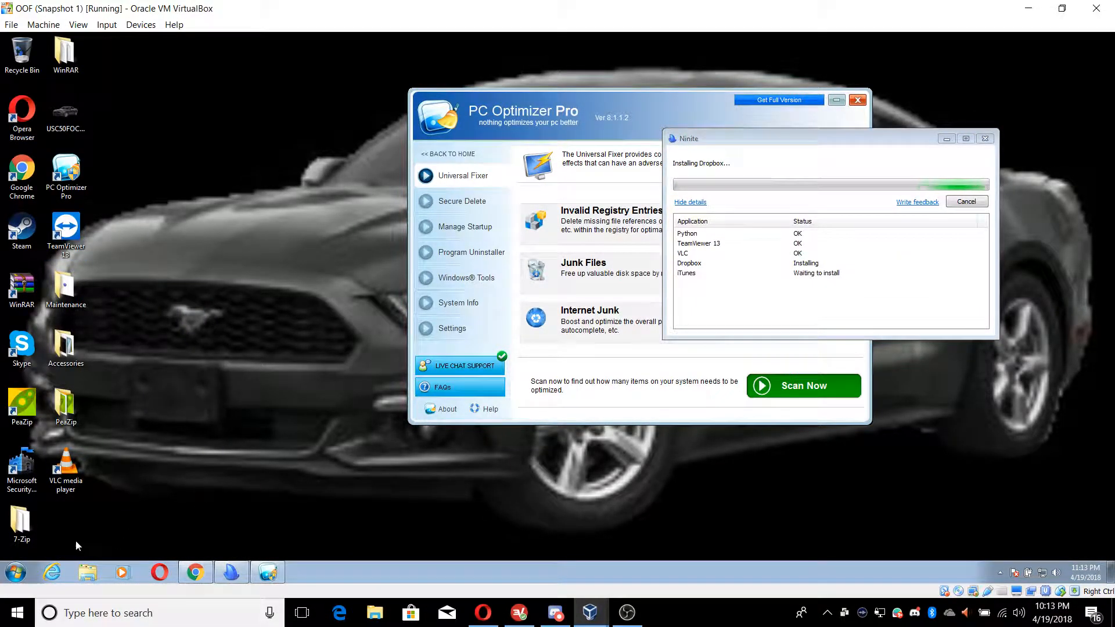
mouse_move(140, 288)
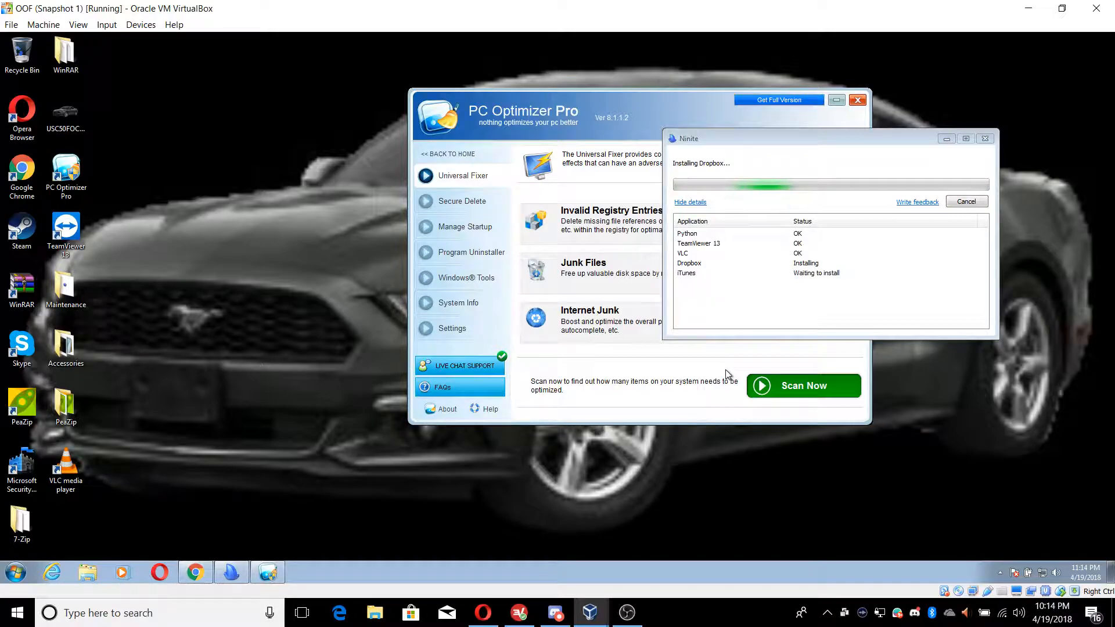
mouse_move(752, 353)
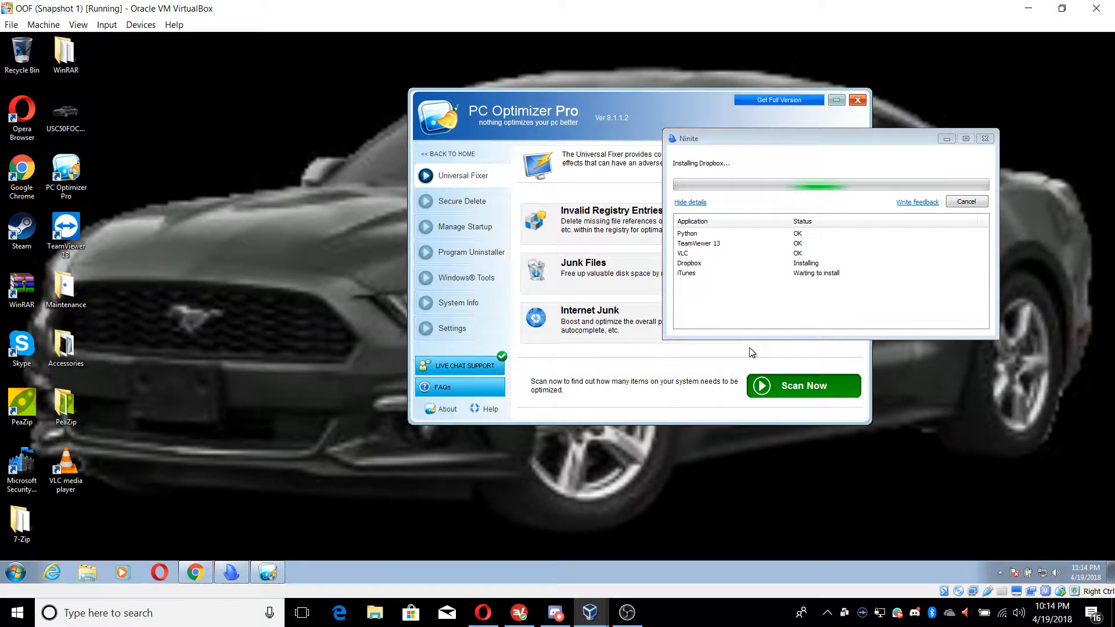
mouse_move(703, 467)
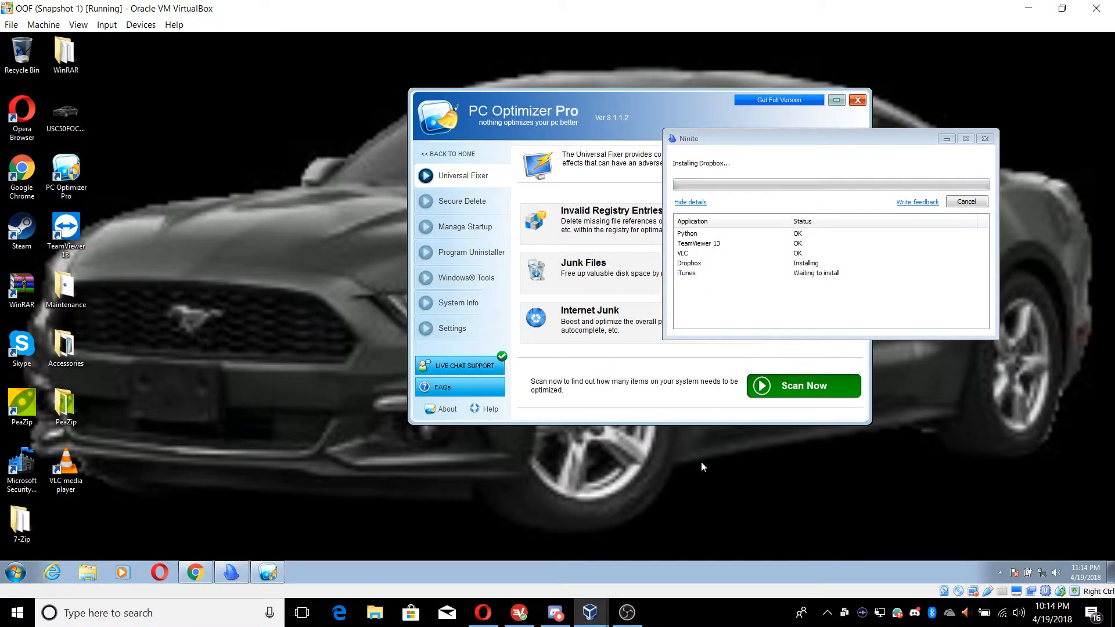